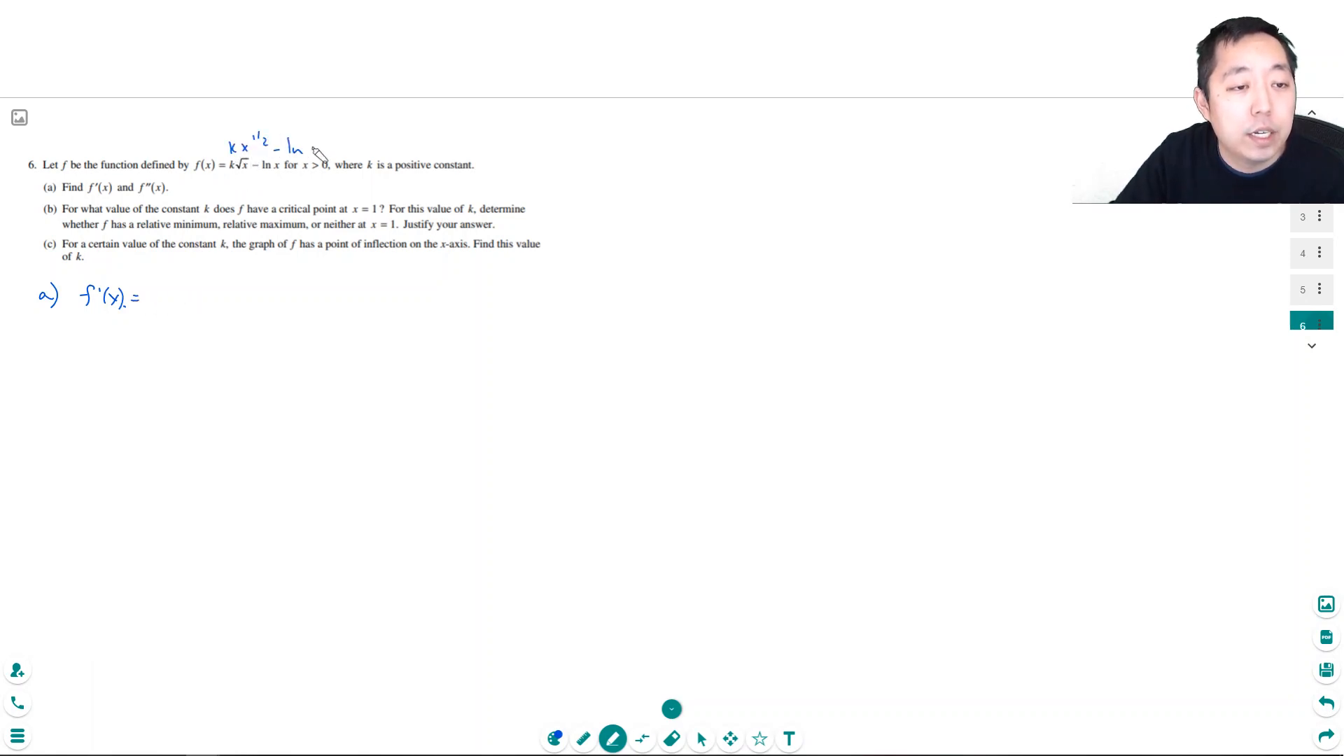
# Handwrite f'(x) = k·½x^(-1/2) − 1/x and simplify it to k/(2√x) − 1/x
pyautogui.write('k')
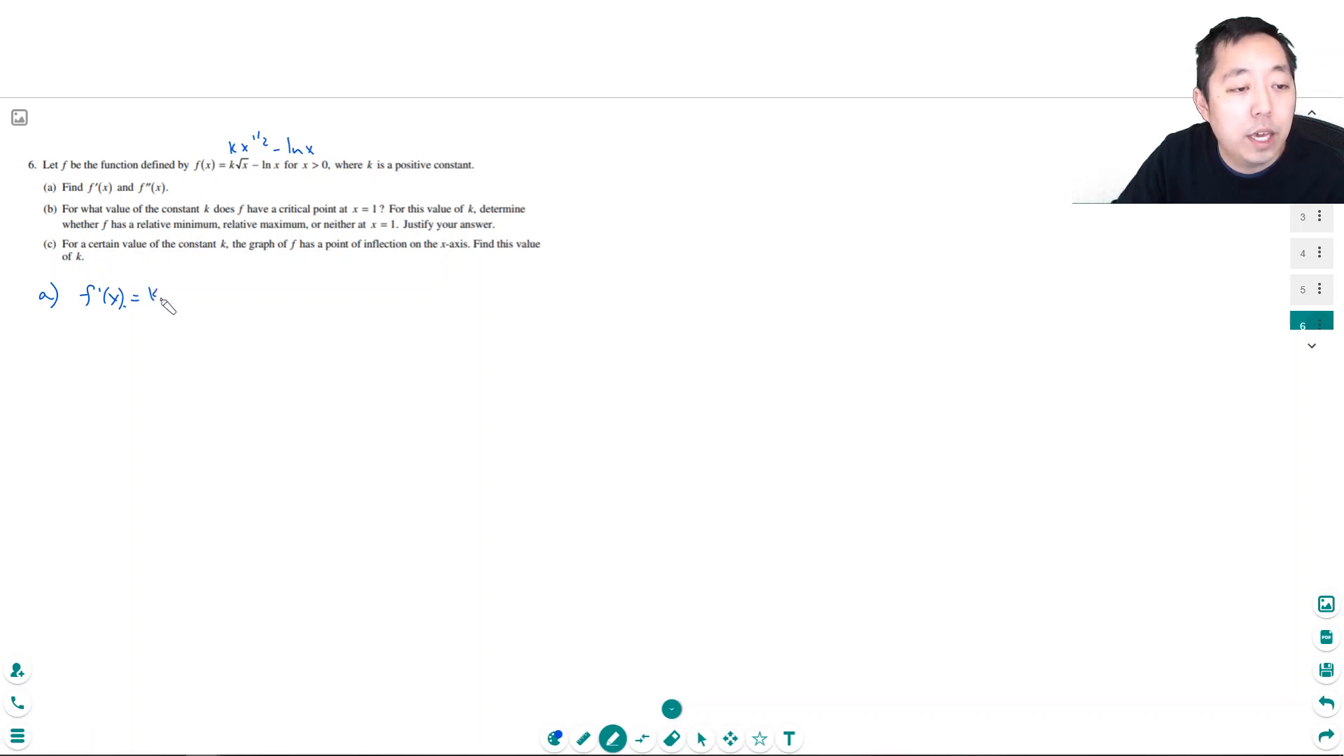
pyautogui.moveTo(159, 301); pyautogui.dragTo(210, 304)
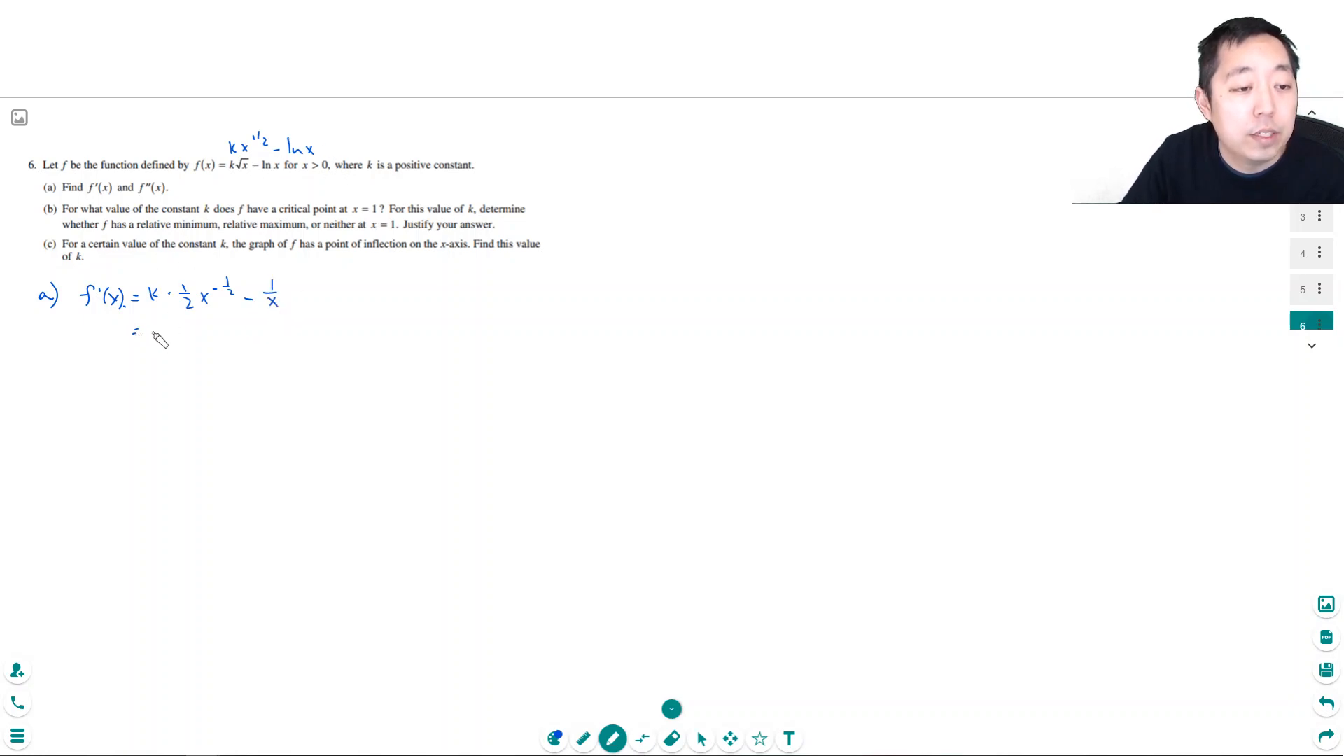
pyautogui.moveTo(150, 330); pyautogui.dragTo(172, 330)
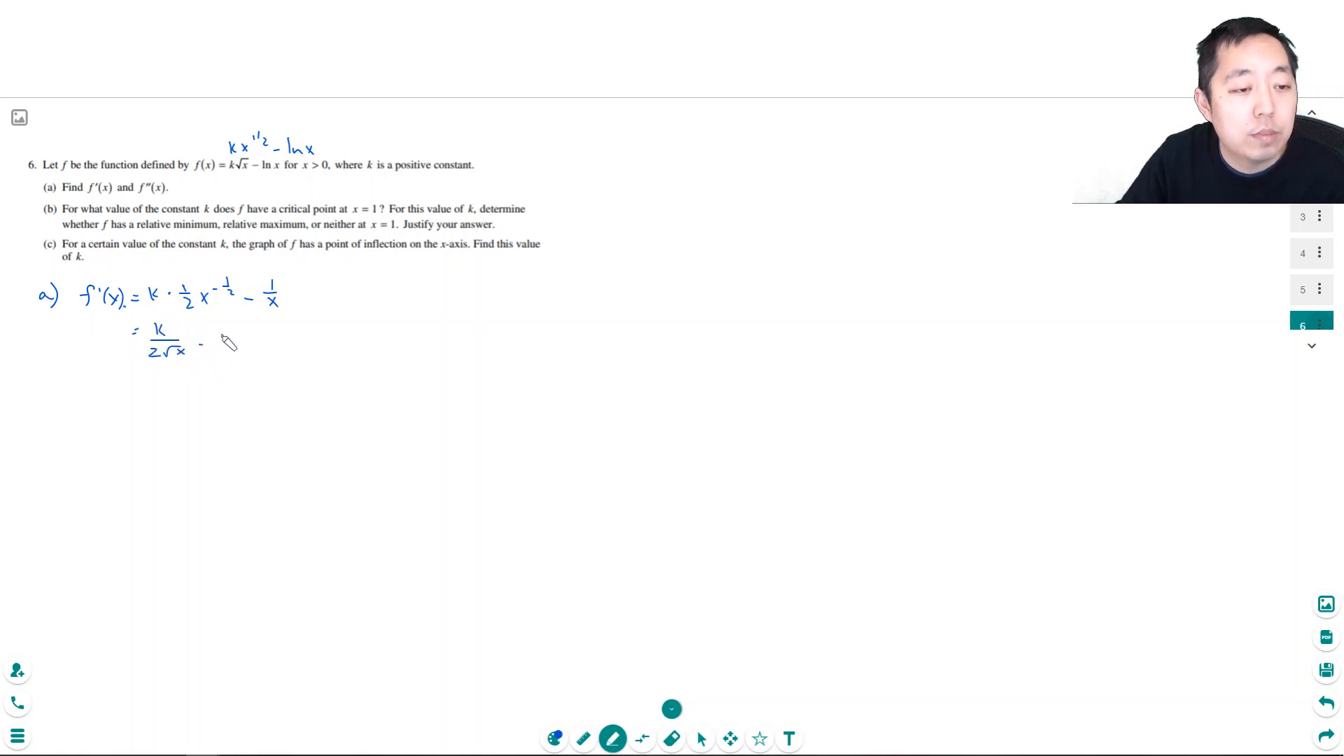
pyautogui.moveTo(206, 343); pyautogui.dragTo(227, 355)
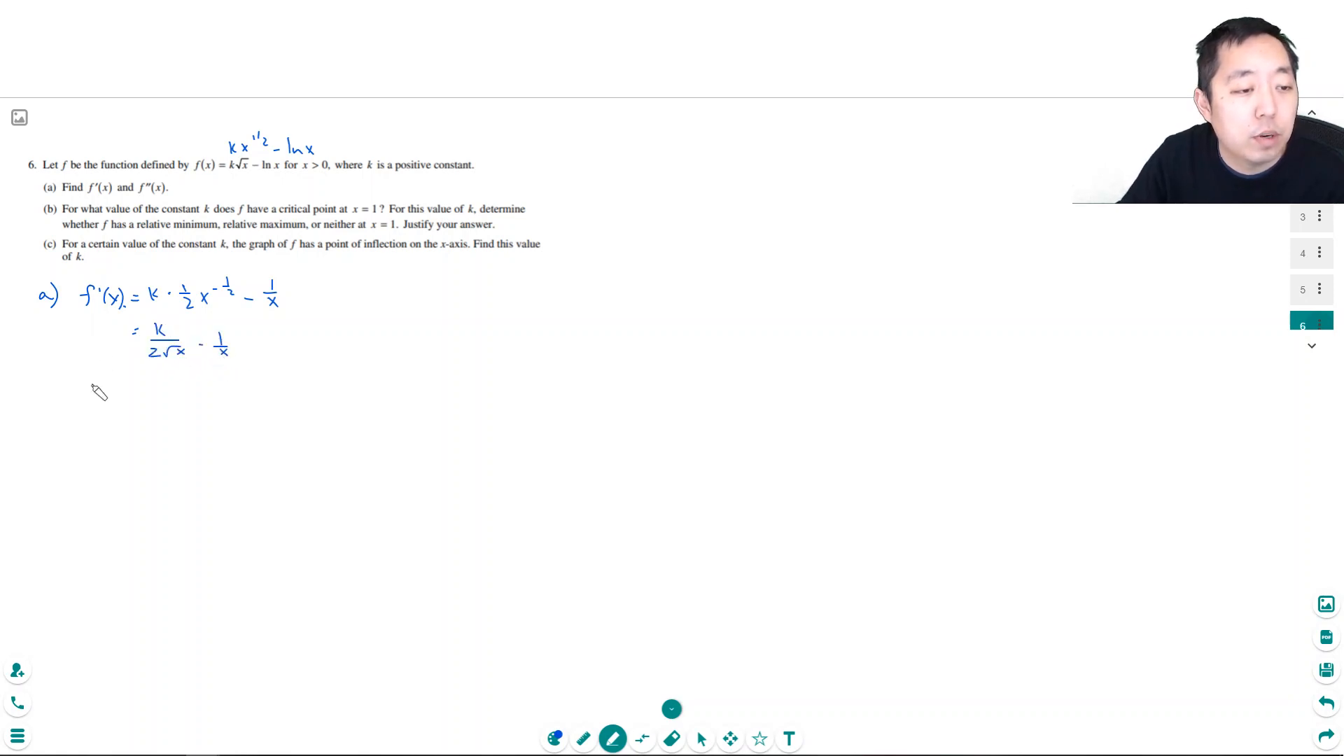
# Handwrite f''(x) and simplify it to the k over x^(3/2) form
pyautogui.write("f''(x)")
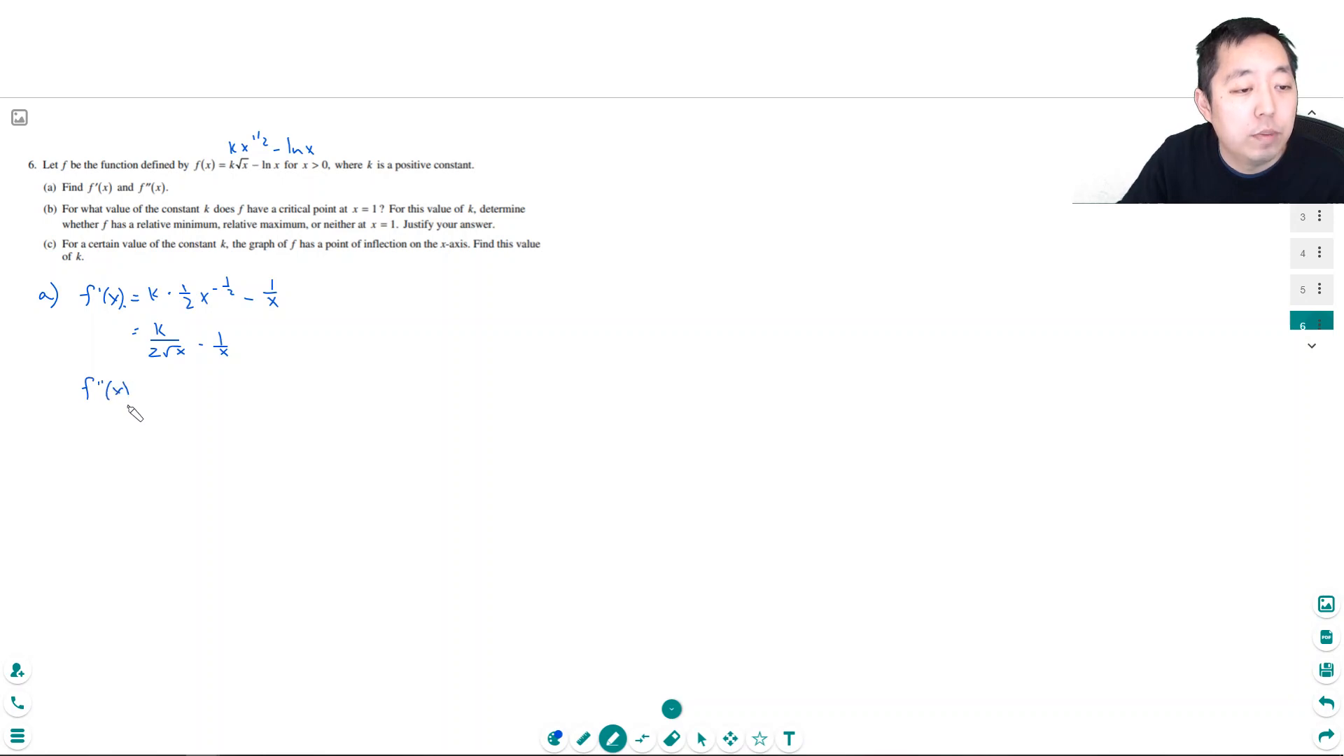
pyautogui.write('= k · 1/2 · (-1/2) x^-3/2')
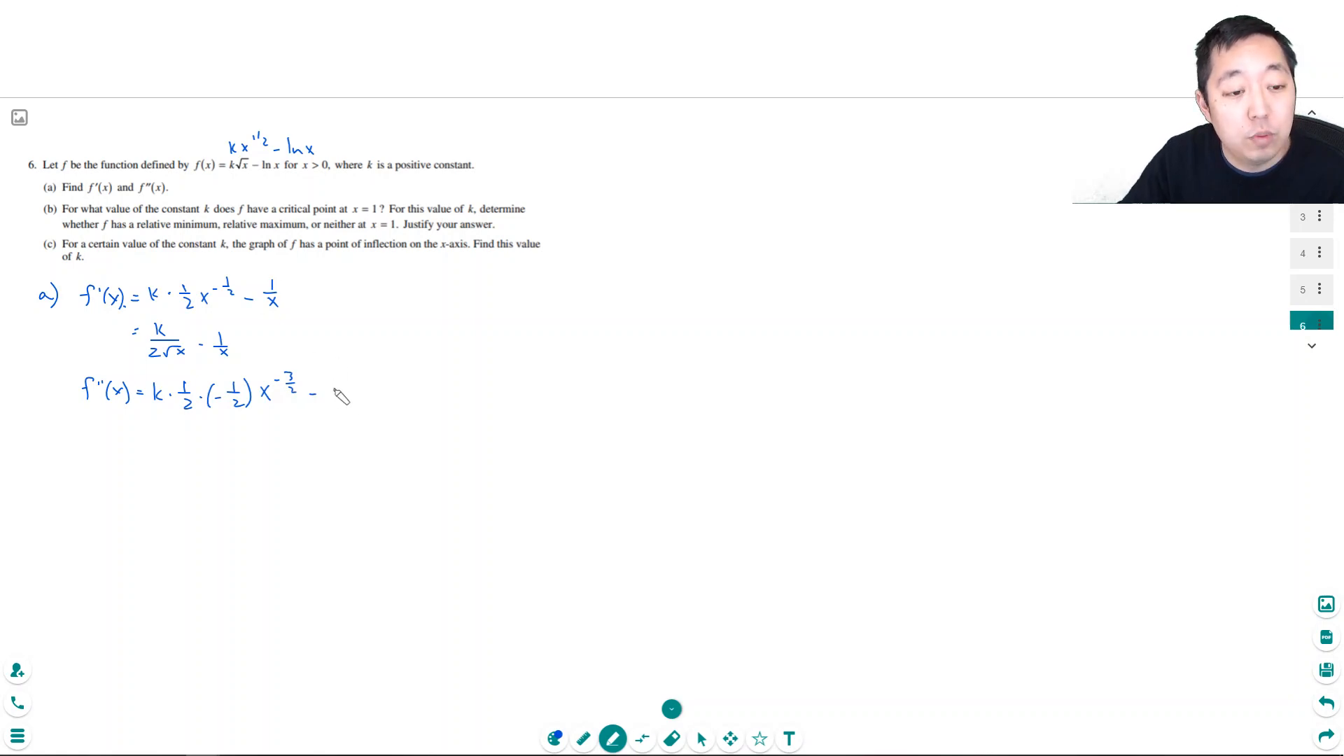
pyautogui.write('-1x^-2')
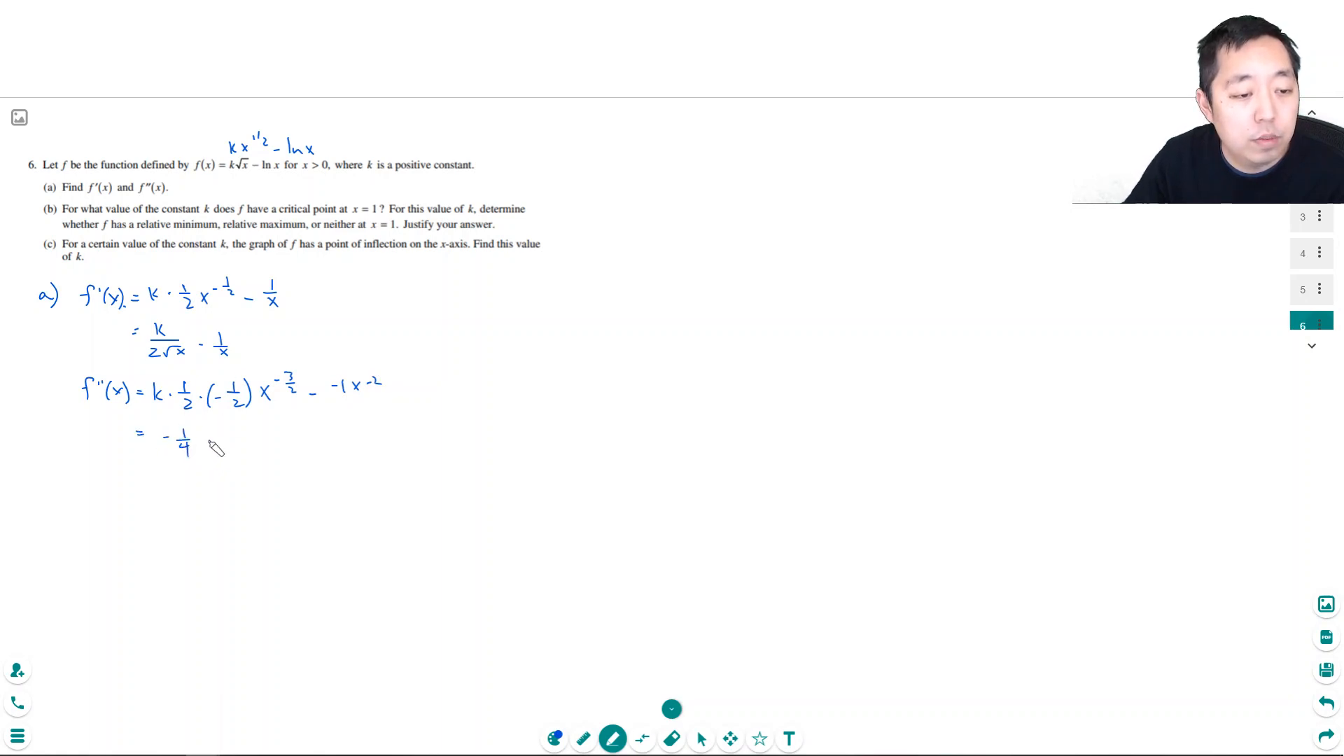
pyautogui.moveTo(218, 432); pyautogui.dragTo(244, 446)
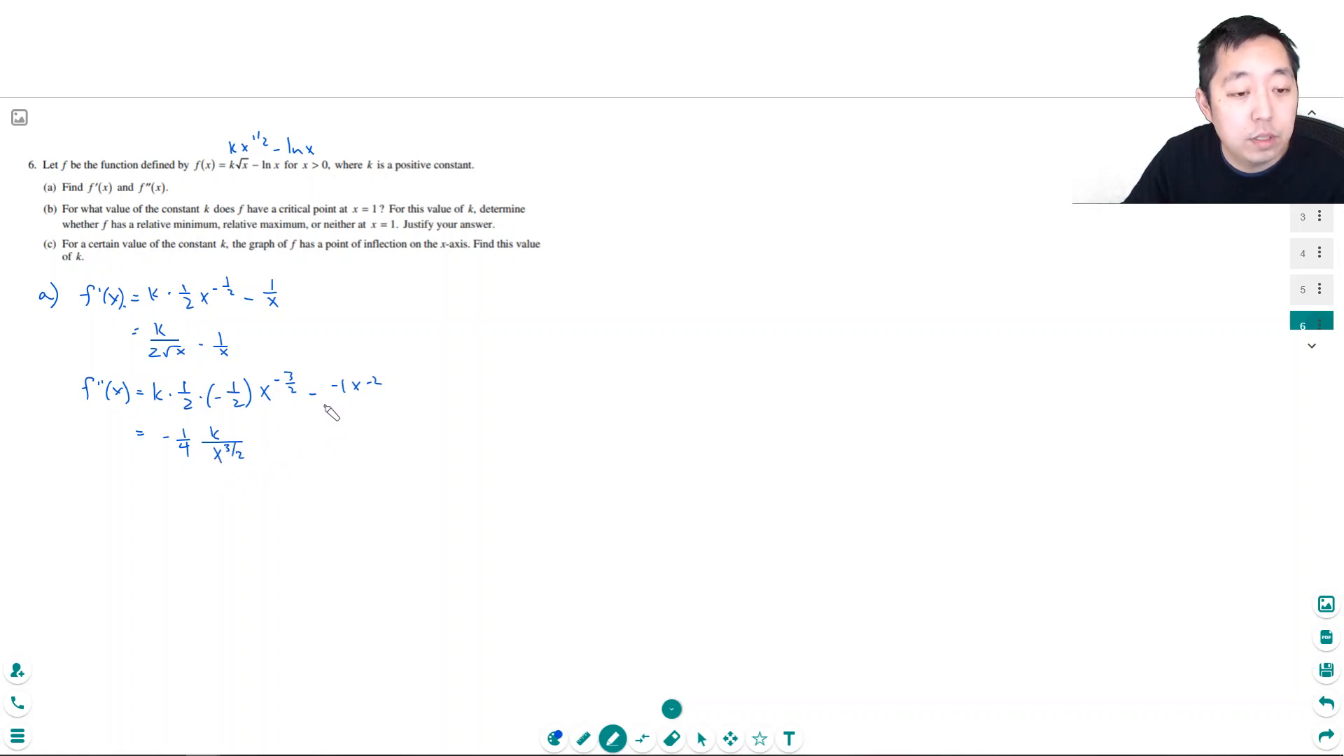
pyautogui.click(263, 441)
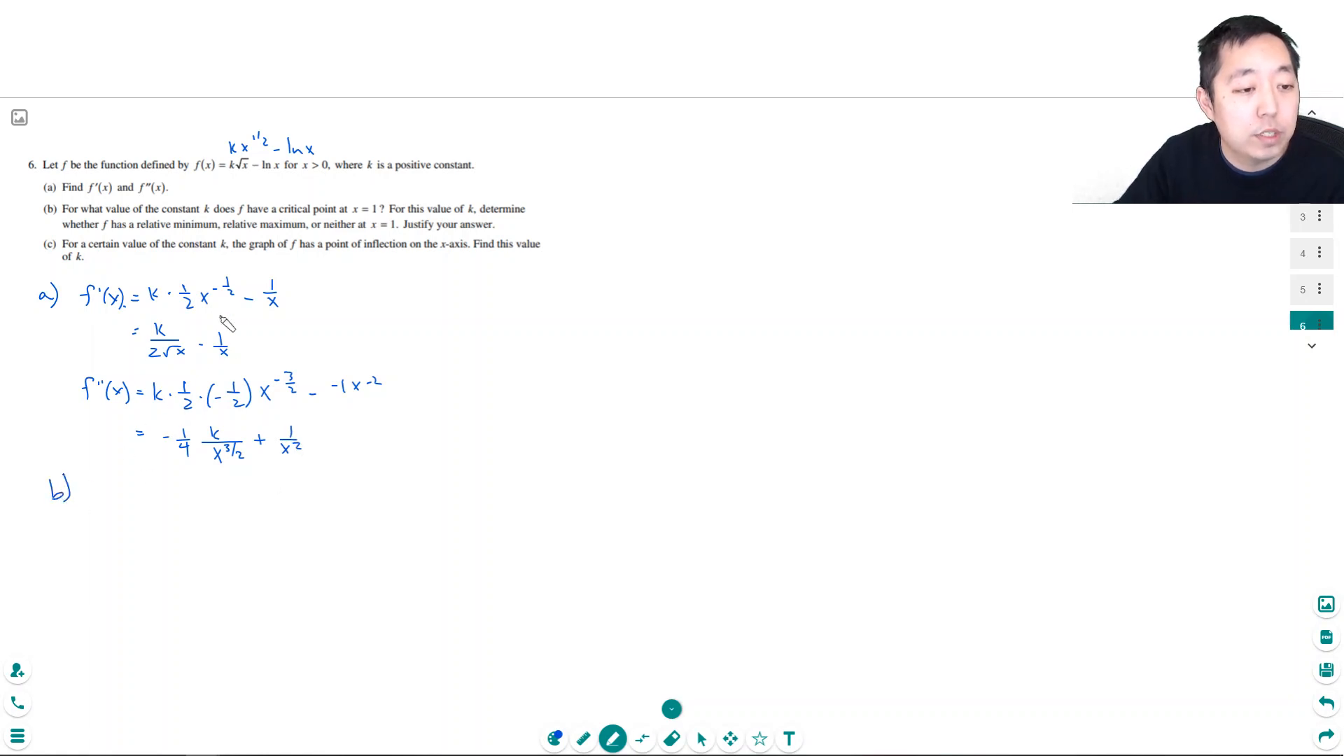
# Box the simplified f'(x) and f''(x) results
pyautogui.moveTo(133, 321); pyautogui.dragTo(266, 360)
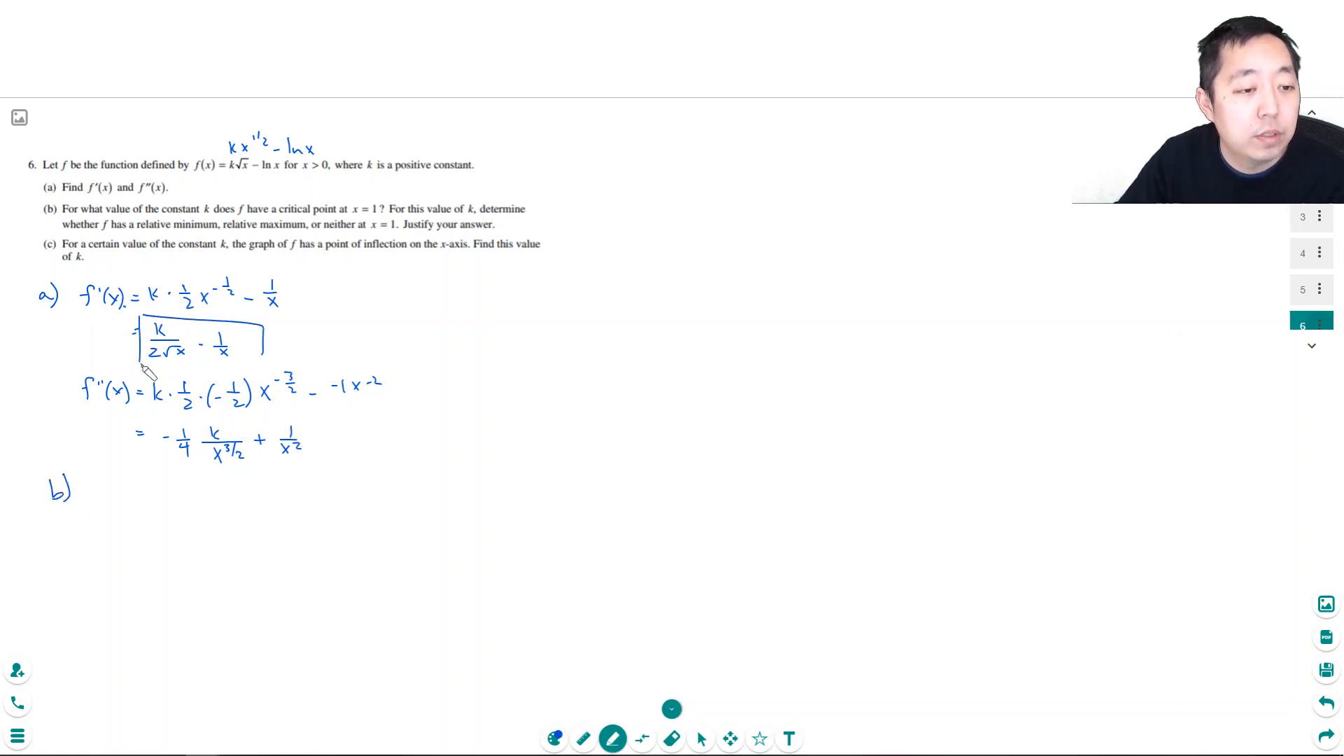
pyautogui.moveTo(154, 429); pyautogui.dragTo(330, 454)
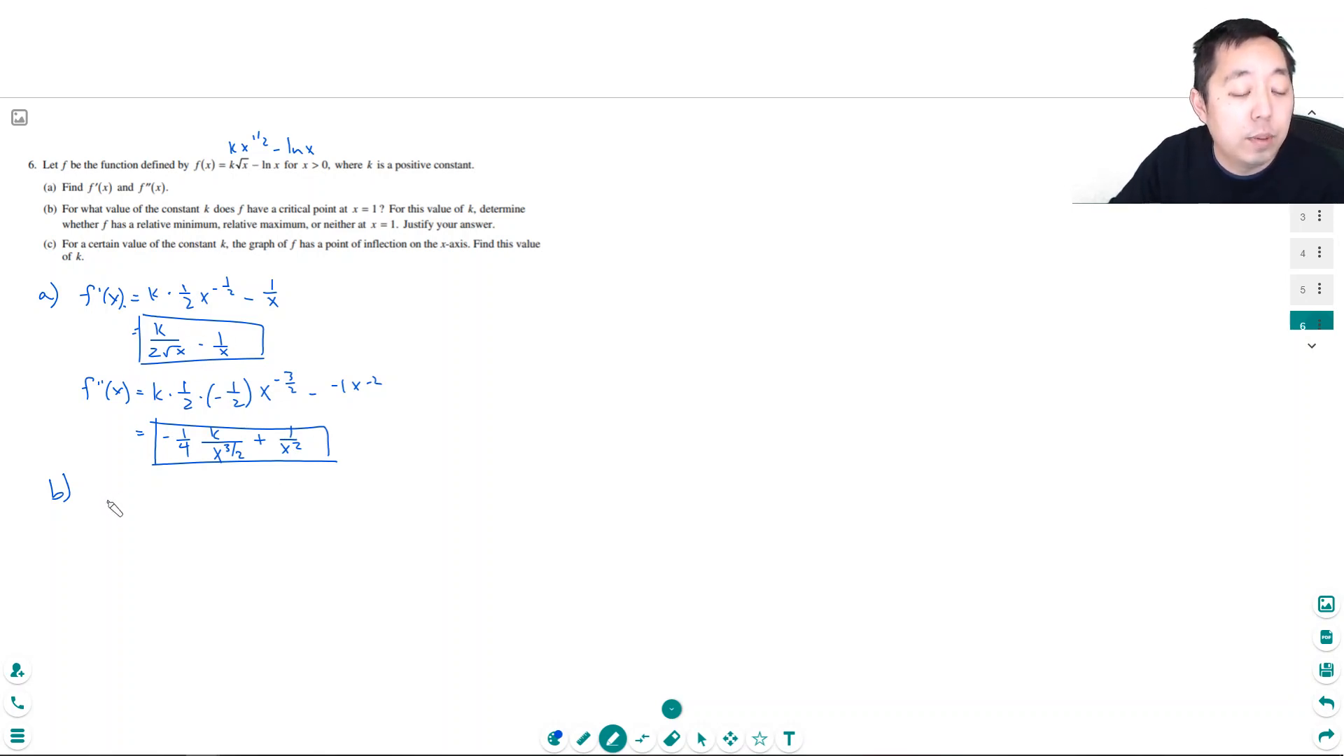
# Write f'(x) = 0 at x = 1, rearrange with the x/x^(1/2) note, and conclude k = 2
pyautogui.write("f'(x)")
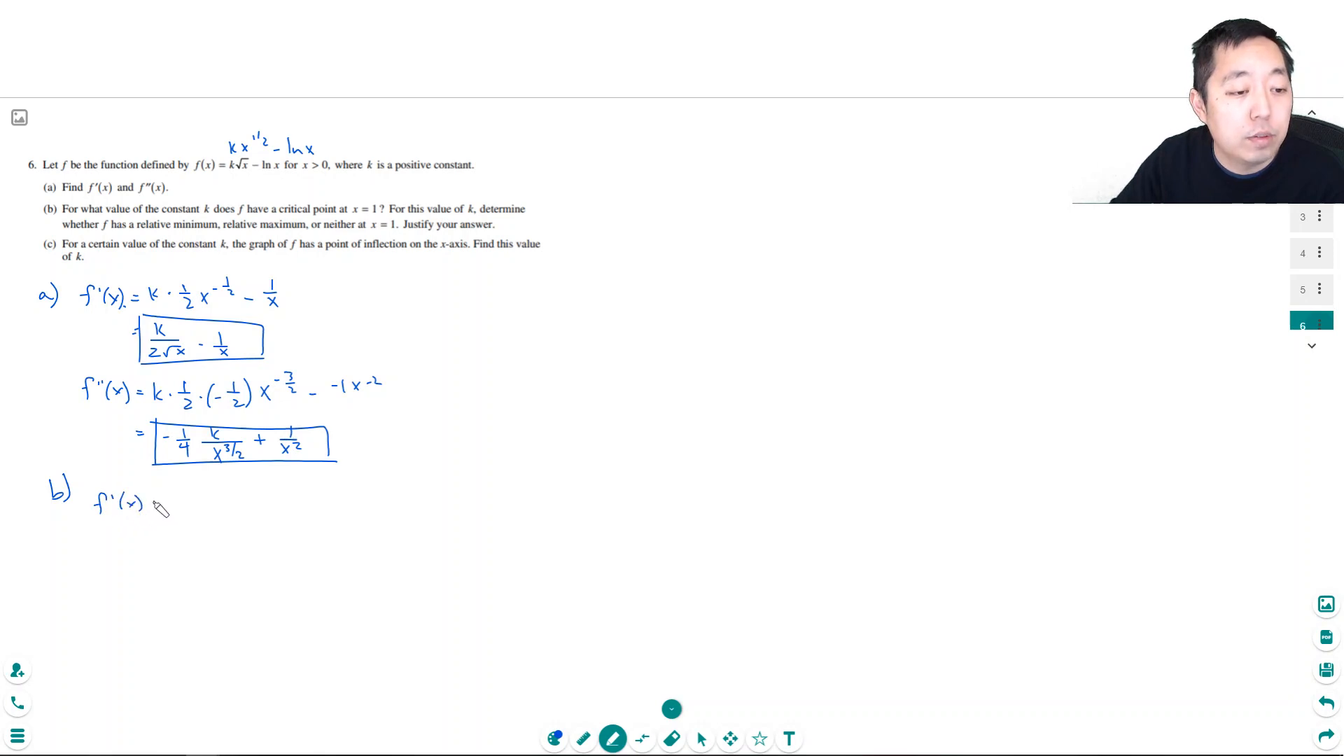
pyautogui.write('= 0 = k/(2√x) - 1/x')
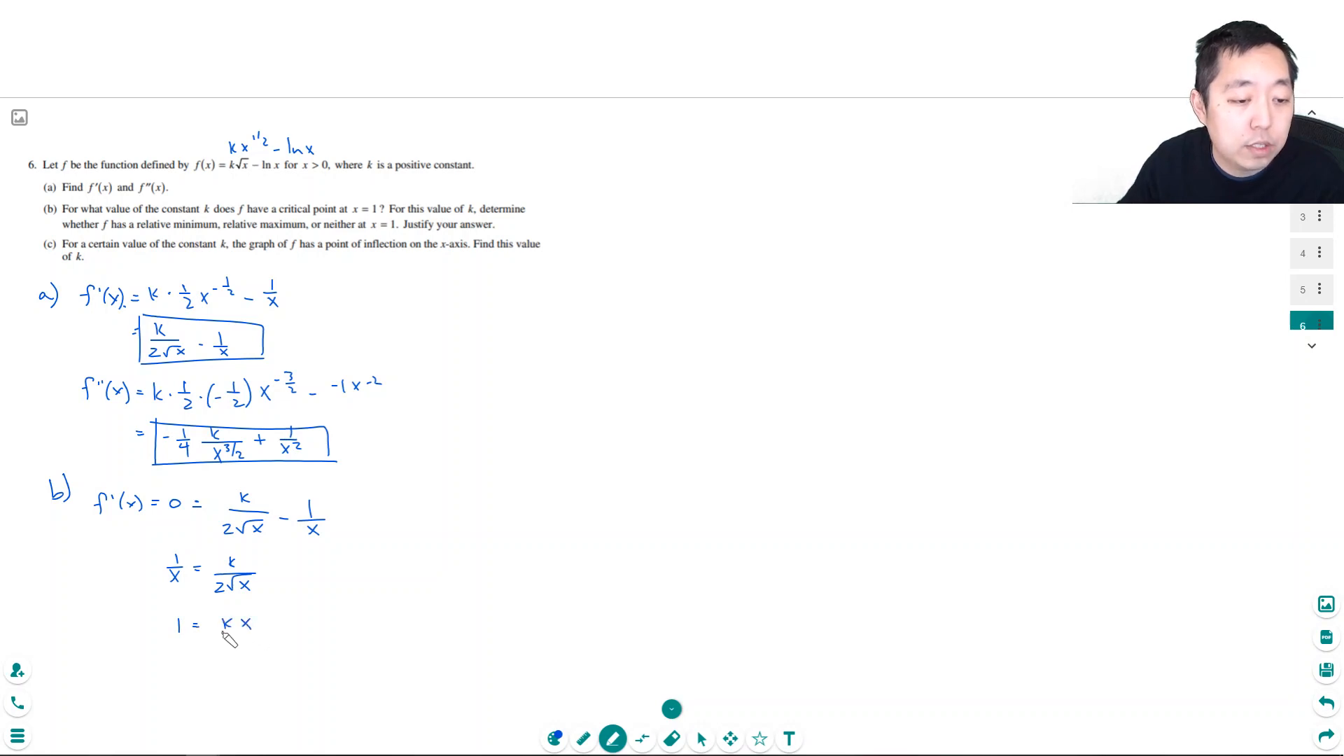
pyautogui.moveTo(236, 621); pyautogui.dragTo(249, 642)
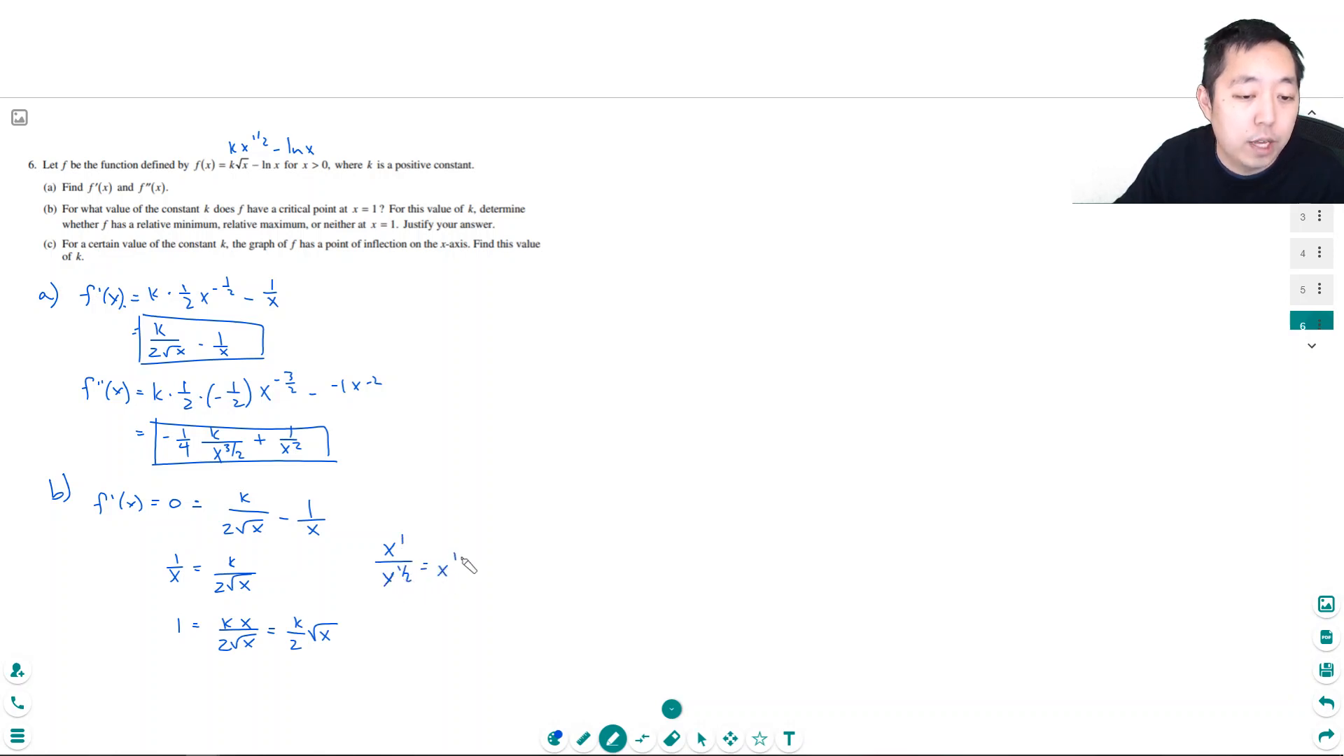
pyautogui.write('1/2')
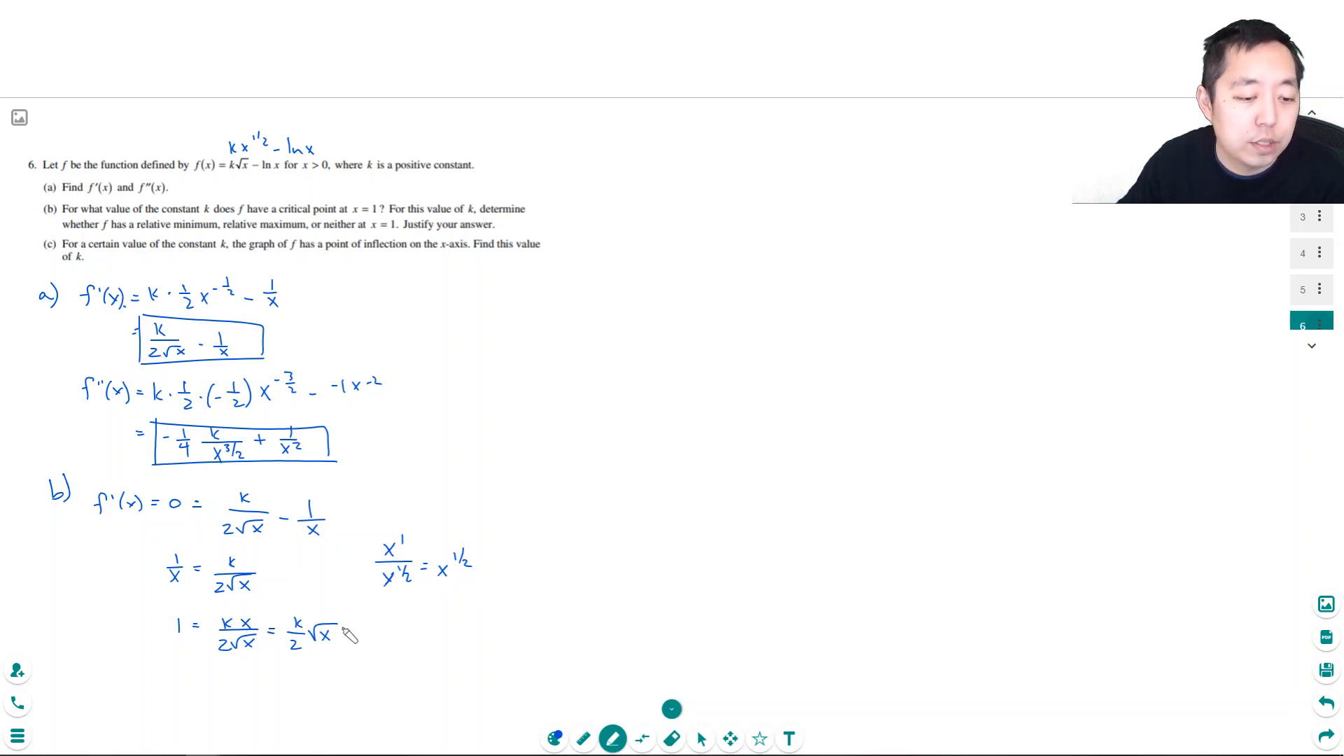
pyautogui.moveTo(197, 677)
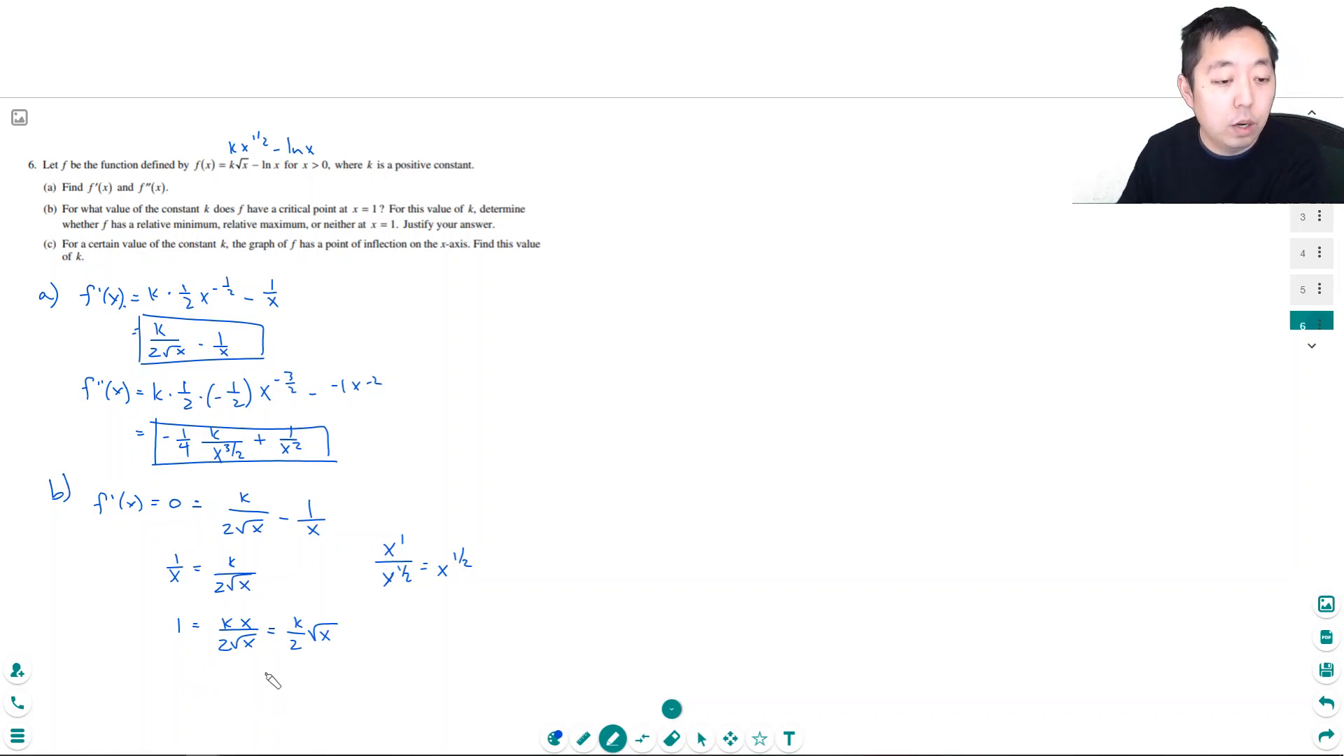
pyautogui.moveTo(283, 646)
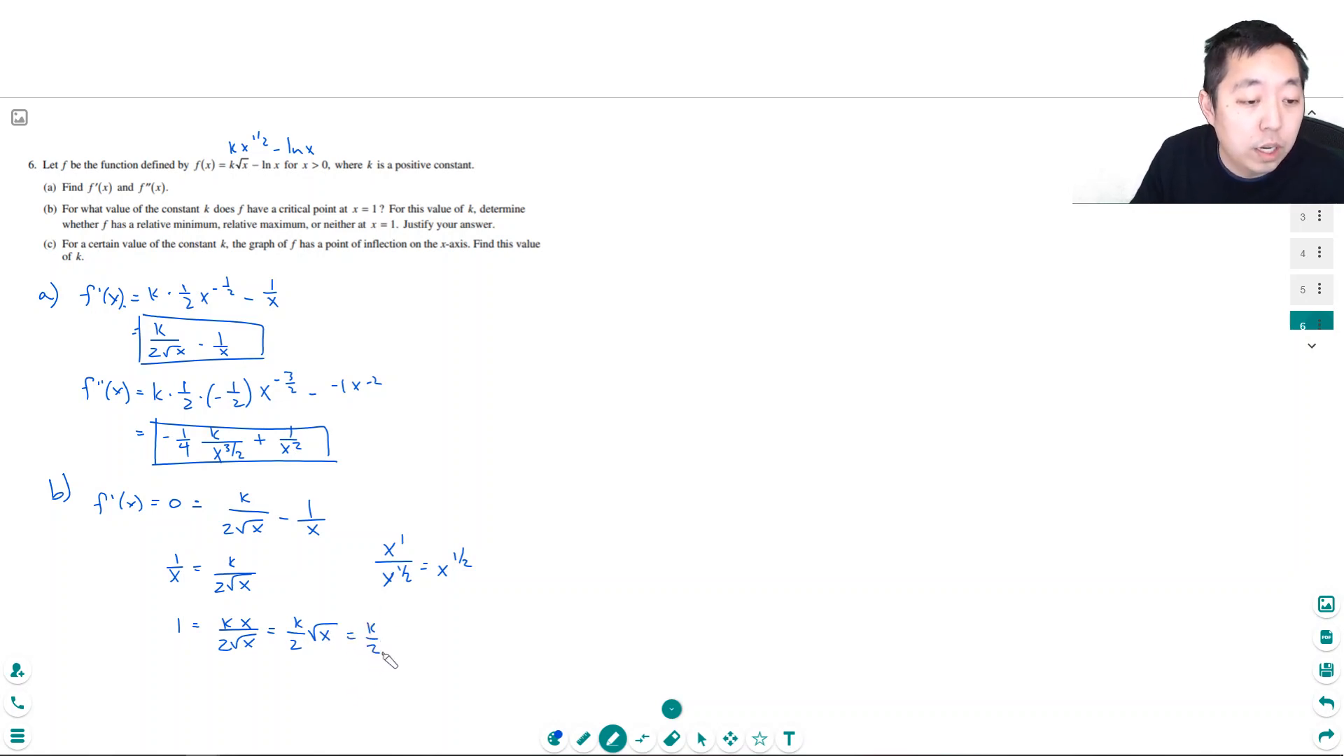
pyautogui.write('k=2')
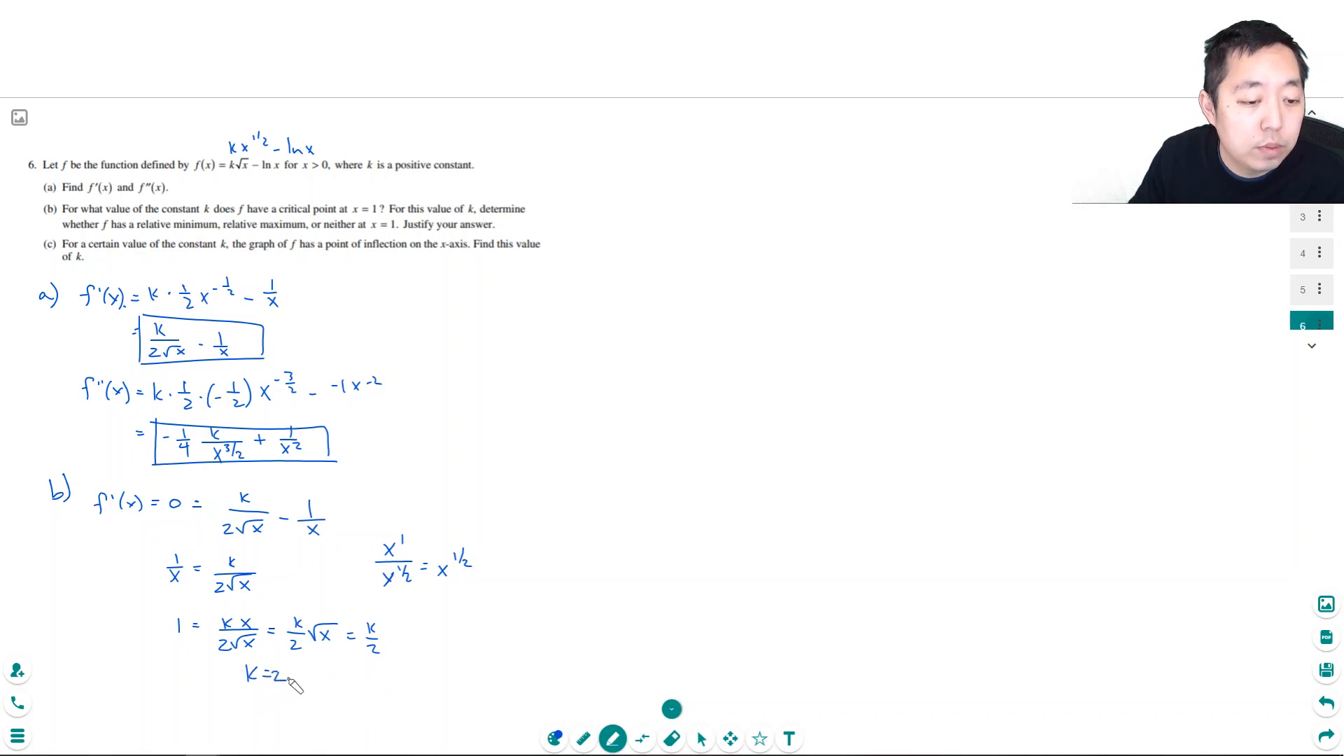
# Circle k = 2, show f''(1) = ½ > 0, and sketch a concave-up curve for the relative minimum
pyautogui.moveTo(240, 677); pyautogui.dragTo(291, 676)
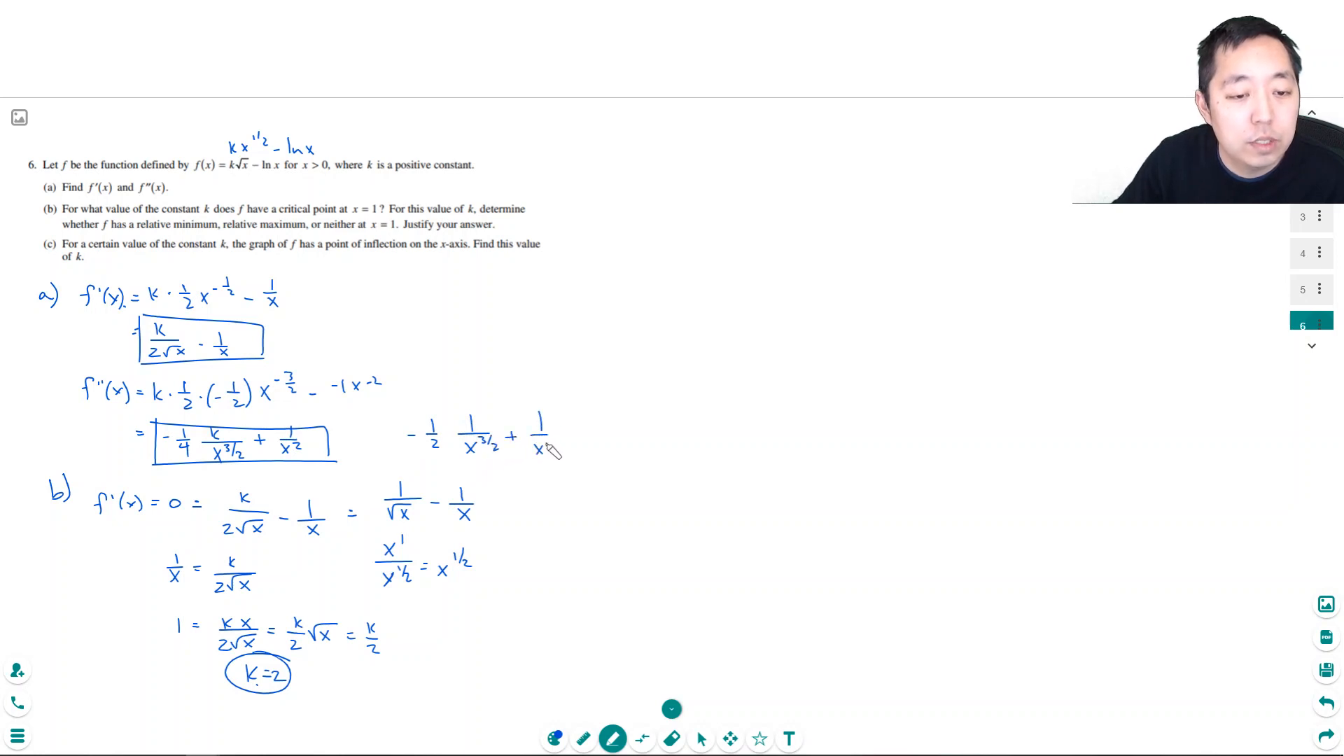
pyautogui.moveTo(565, 403); pyautogui.dragTo(579, 467)
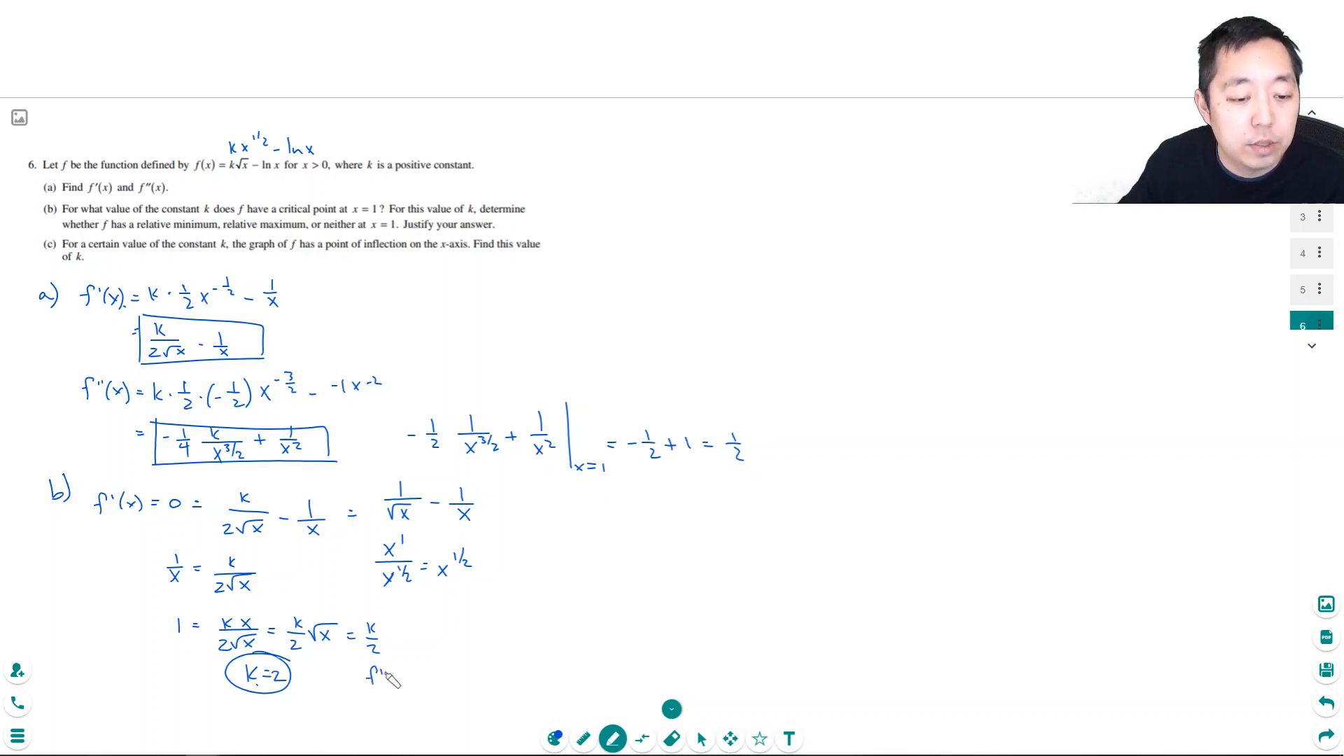
pyautogui.write('(1)')
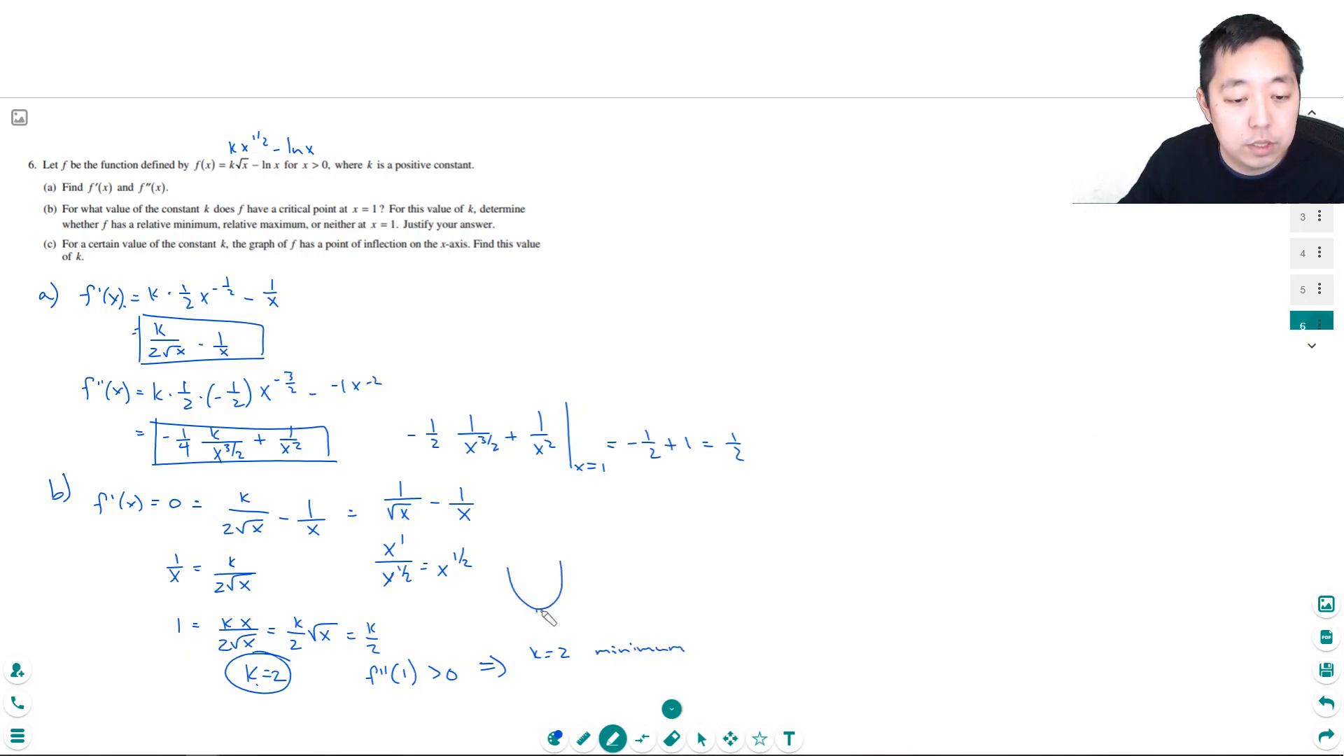
pyautogui.moveTo(514, 600); pyautogui.dragTo(570, 604)
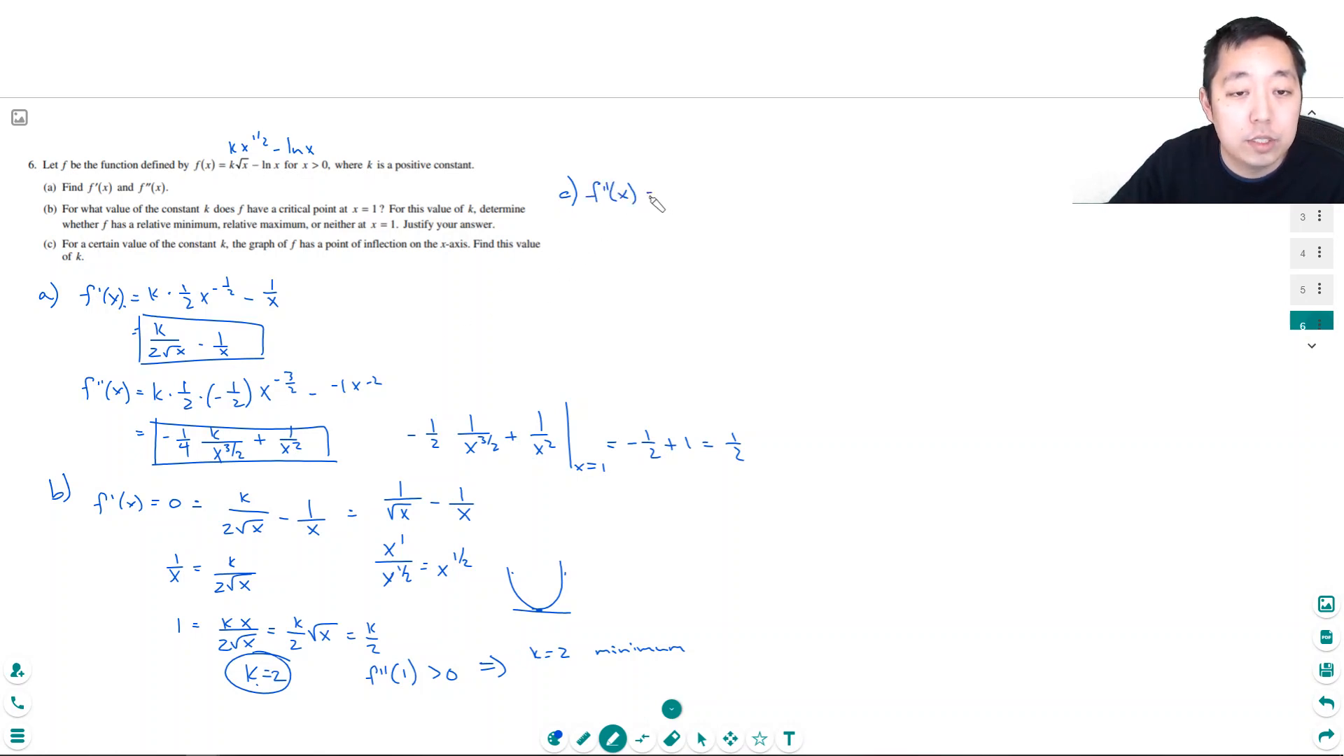
# Write f(x) = 0 and f''(x) = 0, note k√x = ln x at the top, and reduce to ¼k√x = 1
pyautogui.write('= 0')
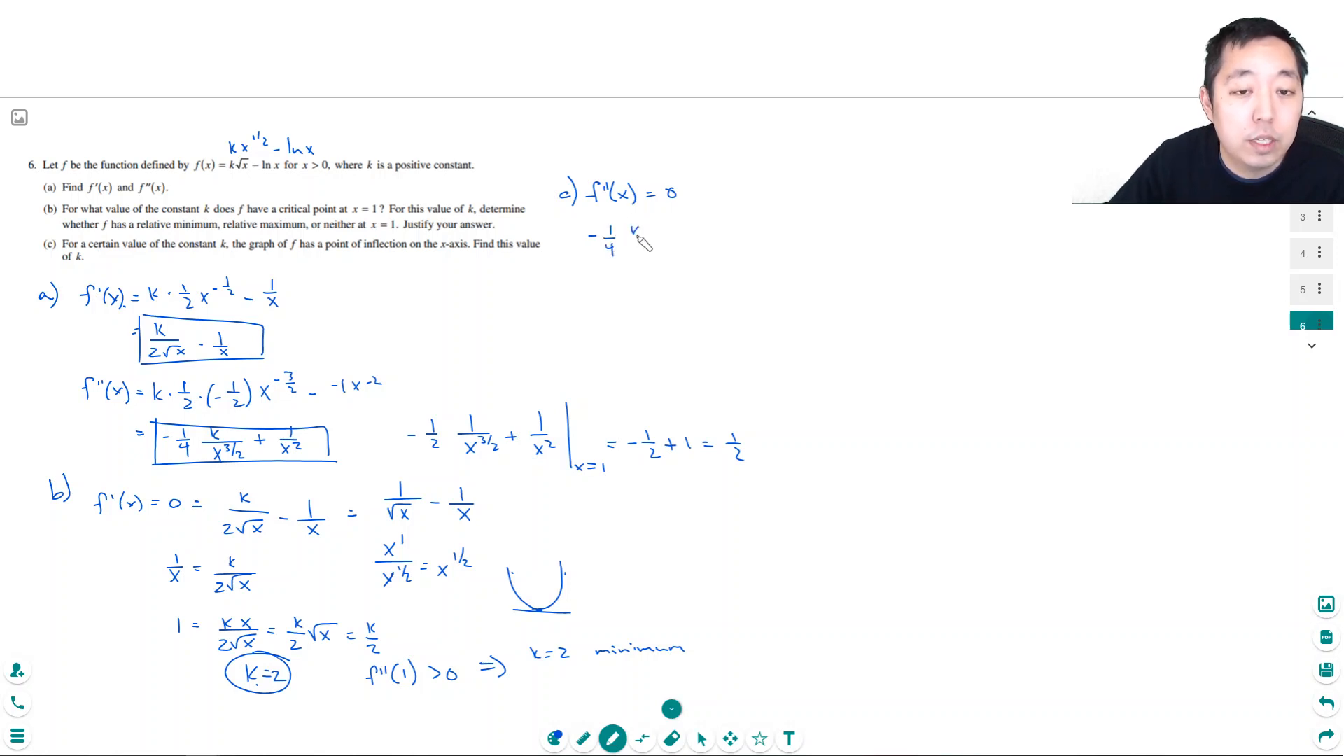
pyautogui.click(639, 245)
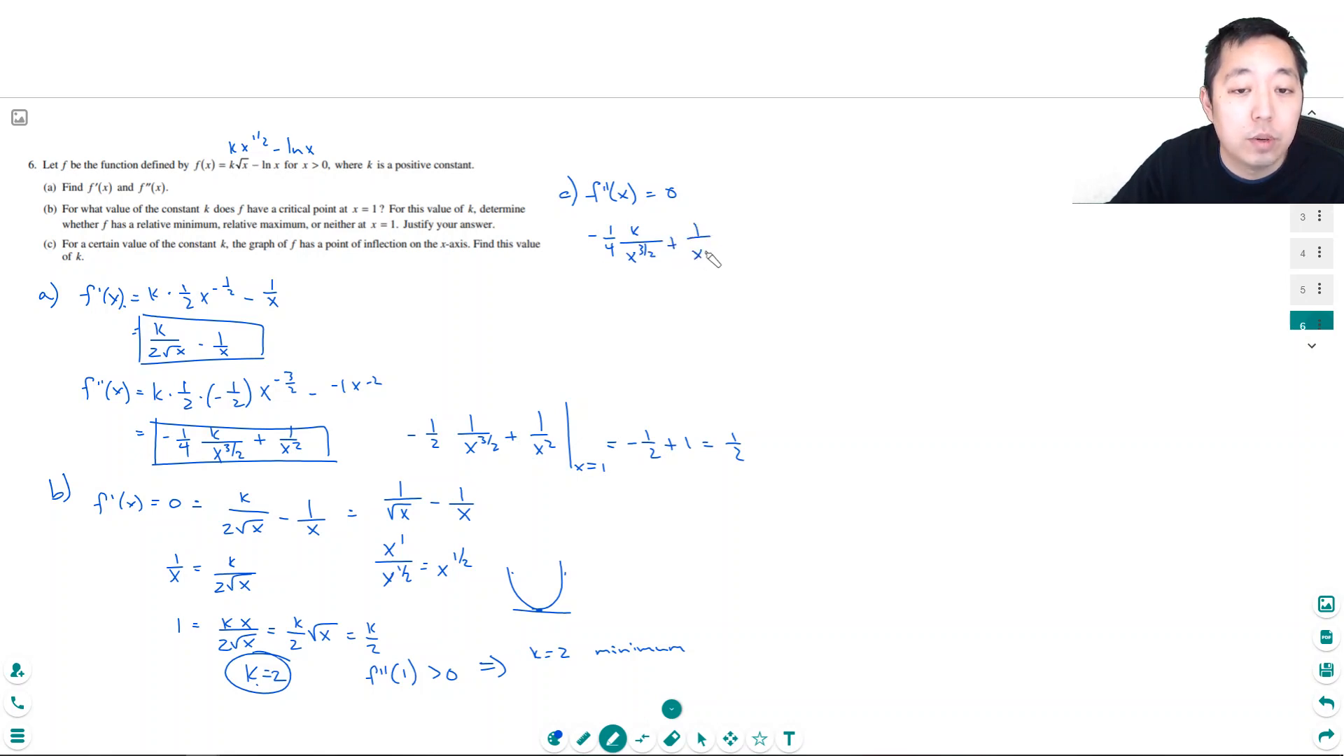
pyautogui.write('= 0')
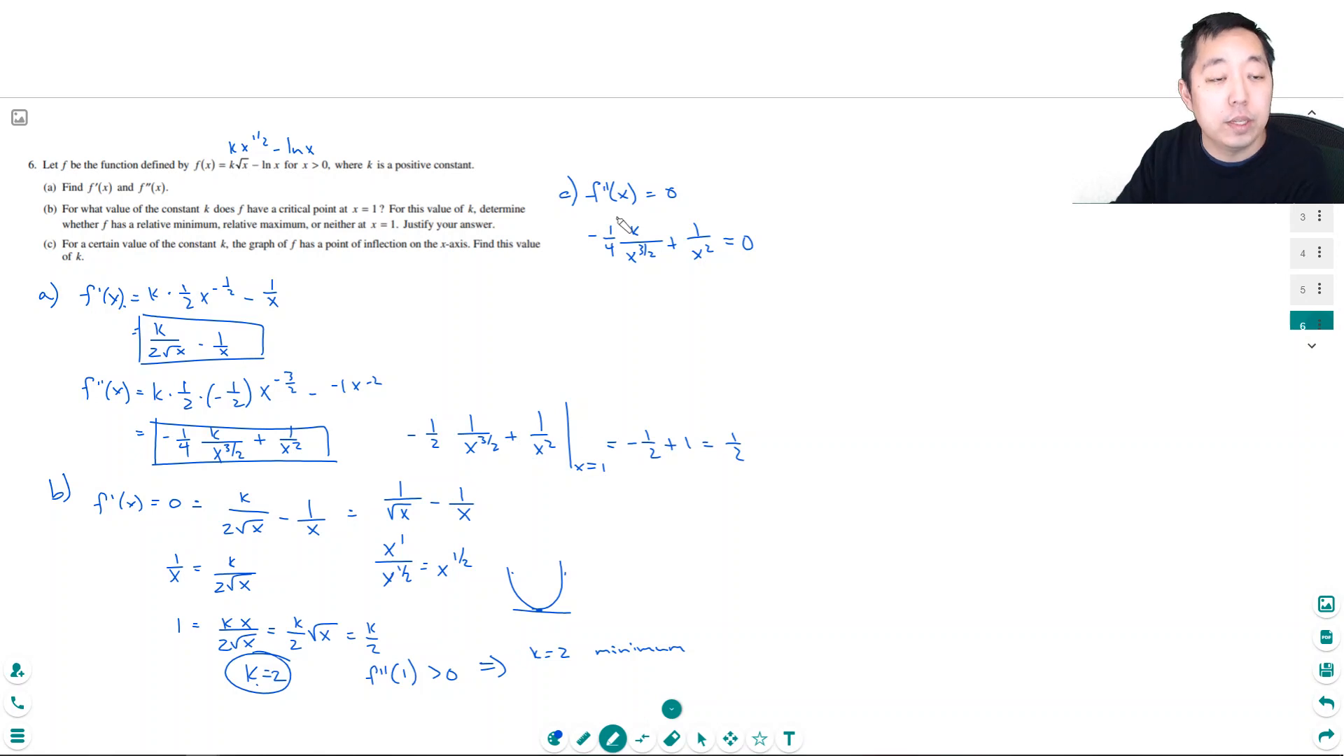
pyautogui.moveTo(454, 168)
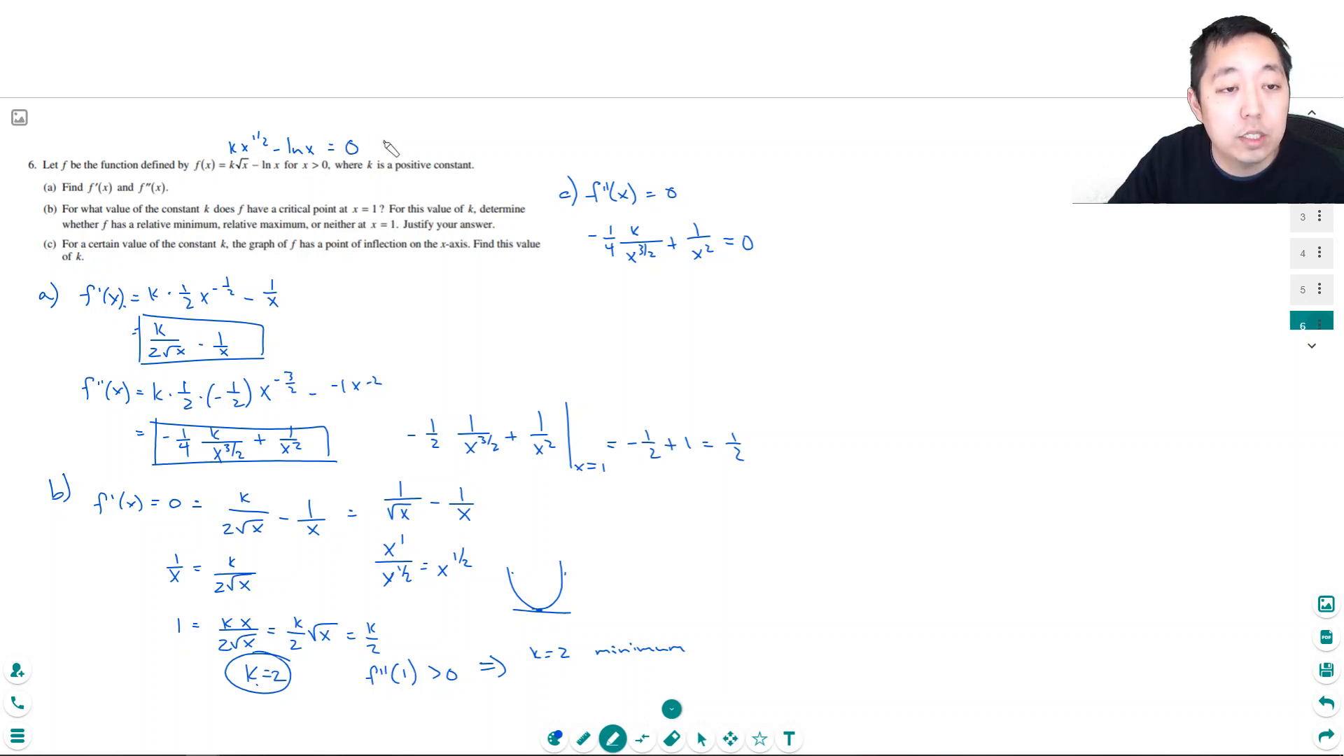
pyautogui.click(403, 141)
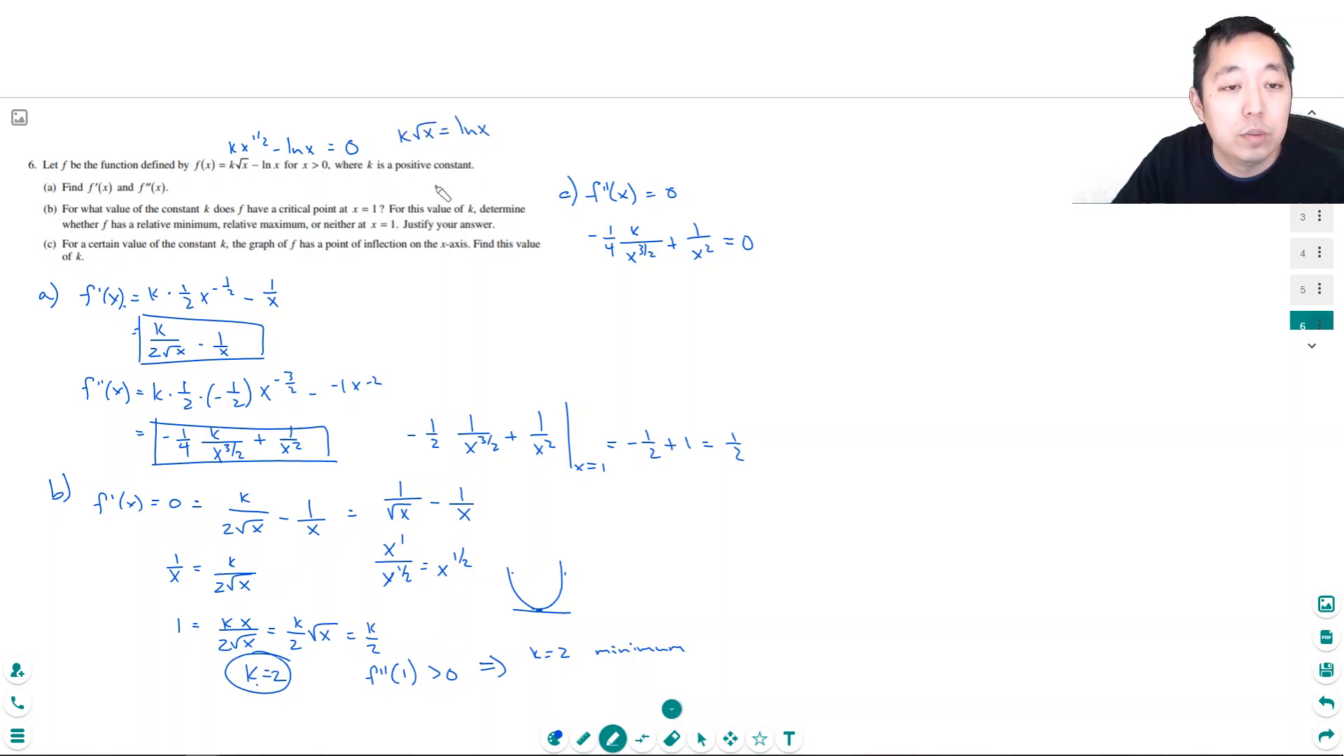
pyautogui.moveTo(429, 150)
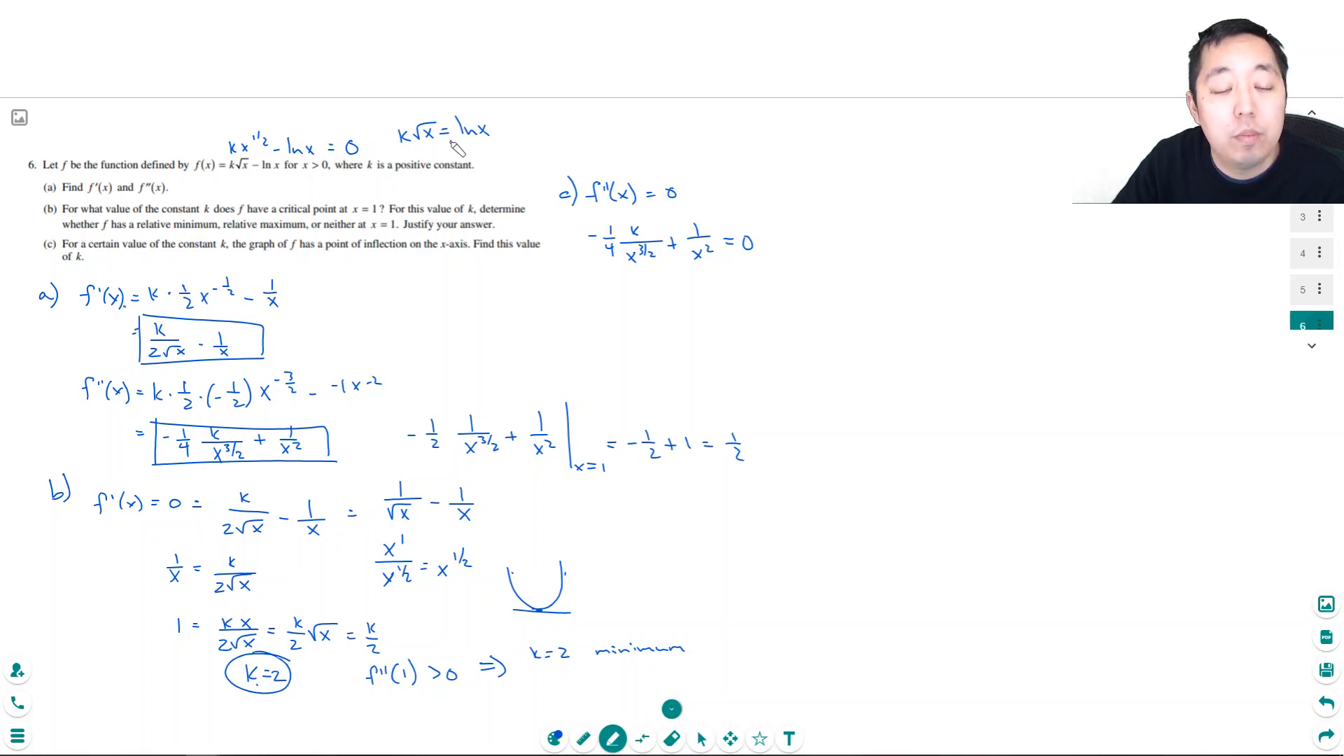
pyautogui.moveTo(653, 280)
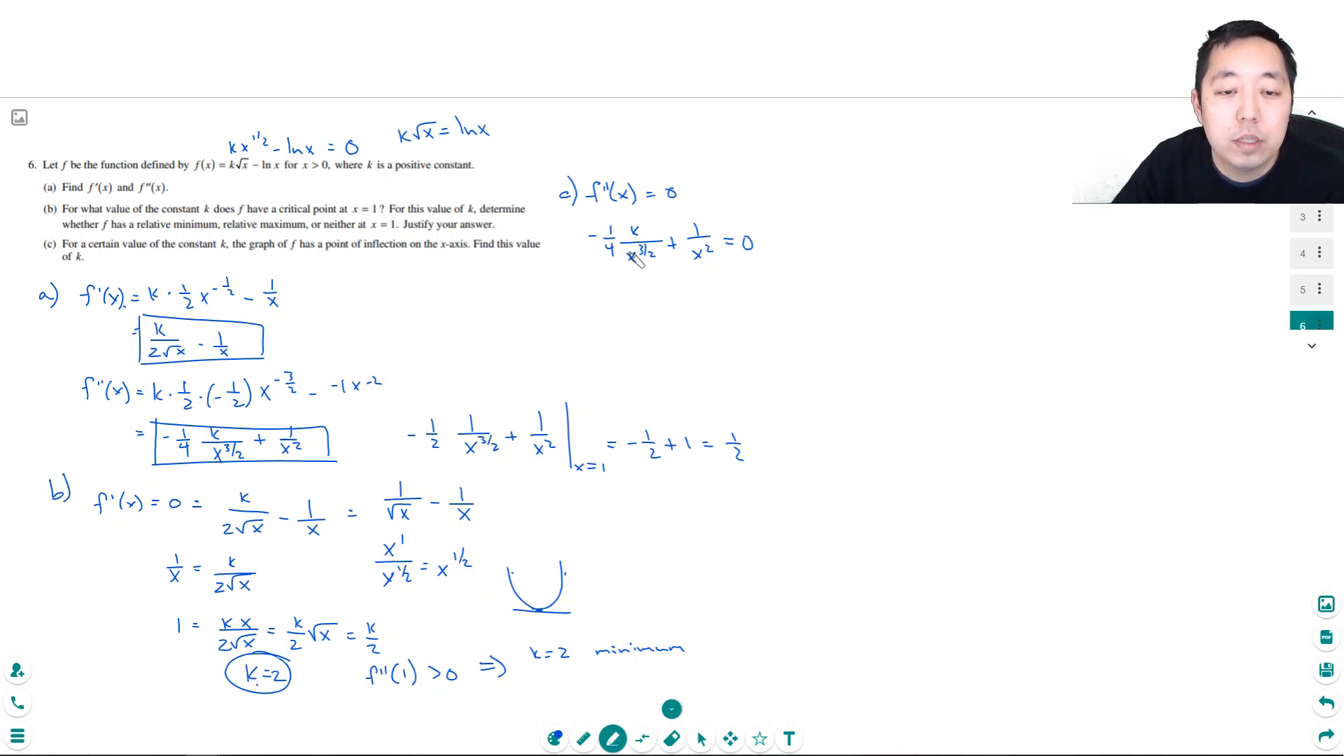
pyautogui.moveTo(685, 257)
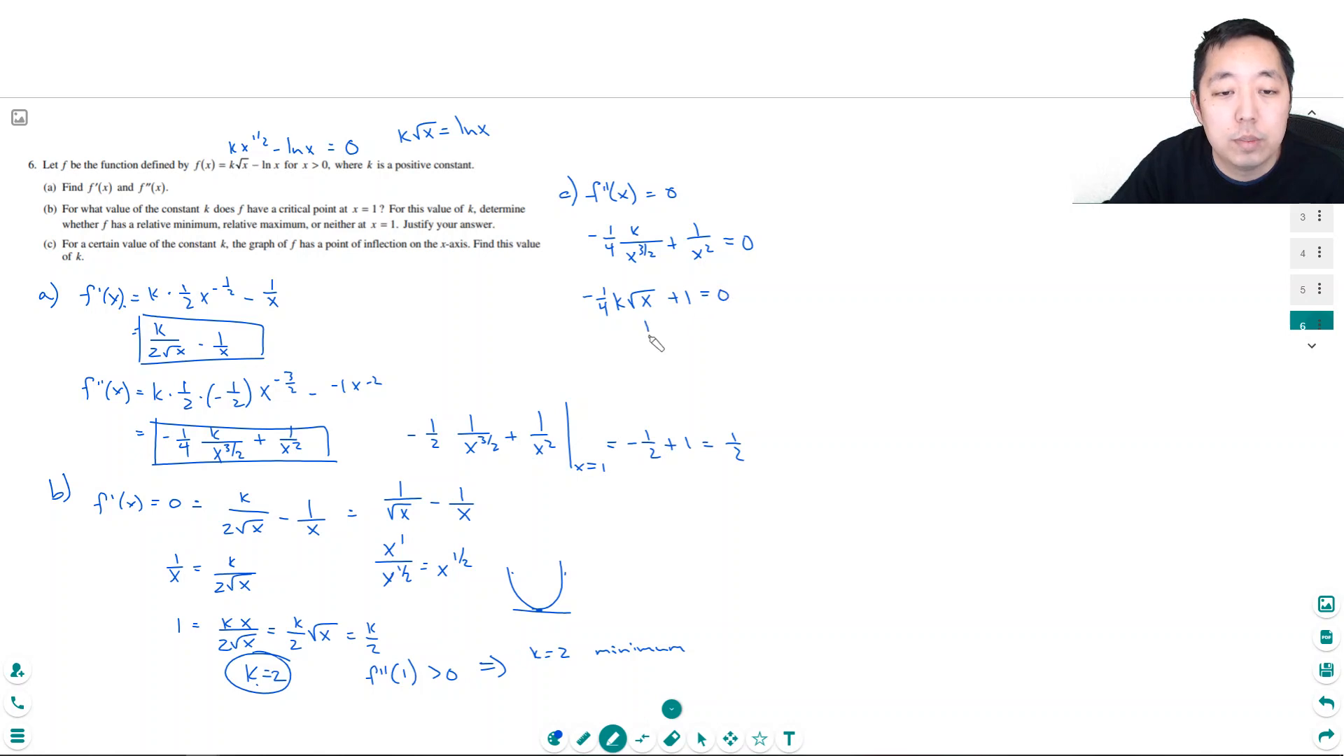
pyautogui.moveTo(643, 339); pyautogui.dragTo(699, 343)
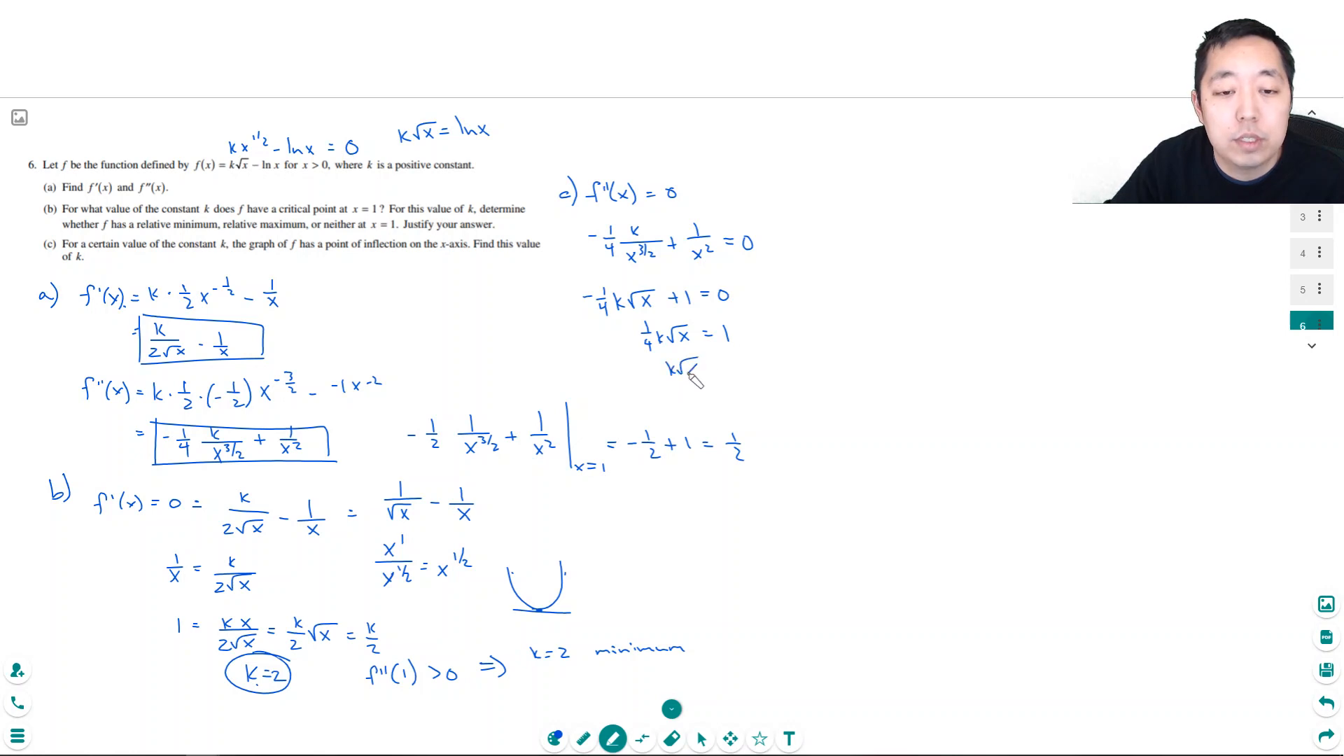
# Write k√x = 4 under the previous line
pyautogui.write('= 4')
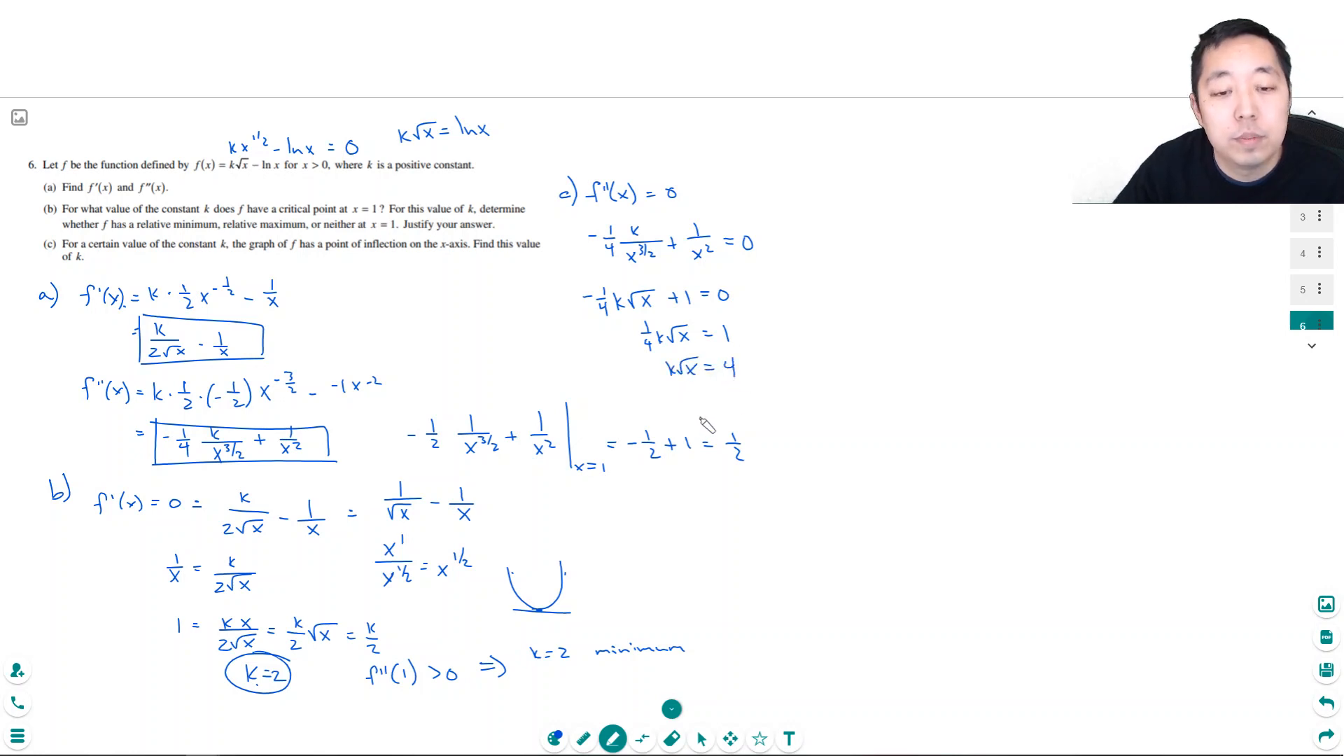
pyautogui.moveTo(698, 416)
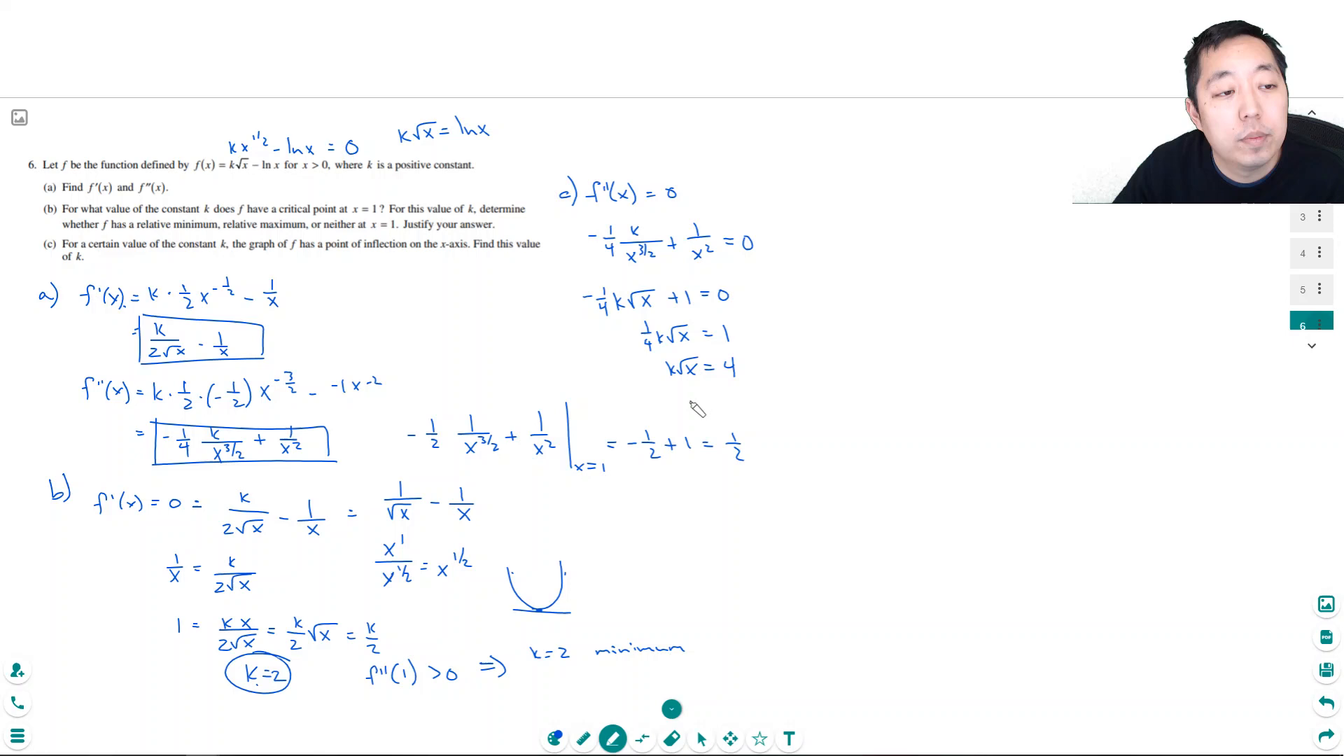
pyautogui.moveTo(690, 409)
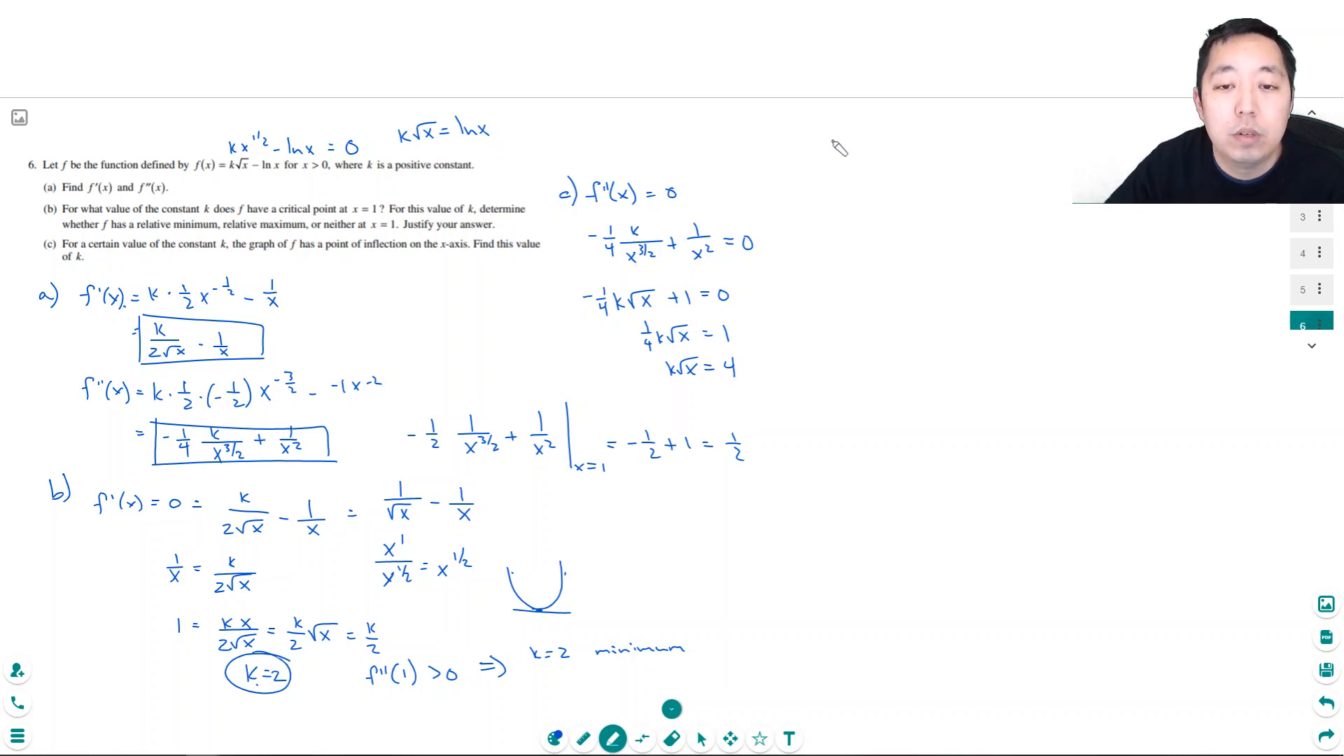
# Draw a pair of axes with two crossing curves and mark their intersection
pyautogui.moveTo(832, 137); pyautogui.dragTo(990, 227)
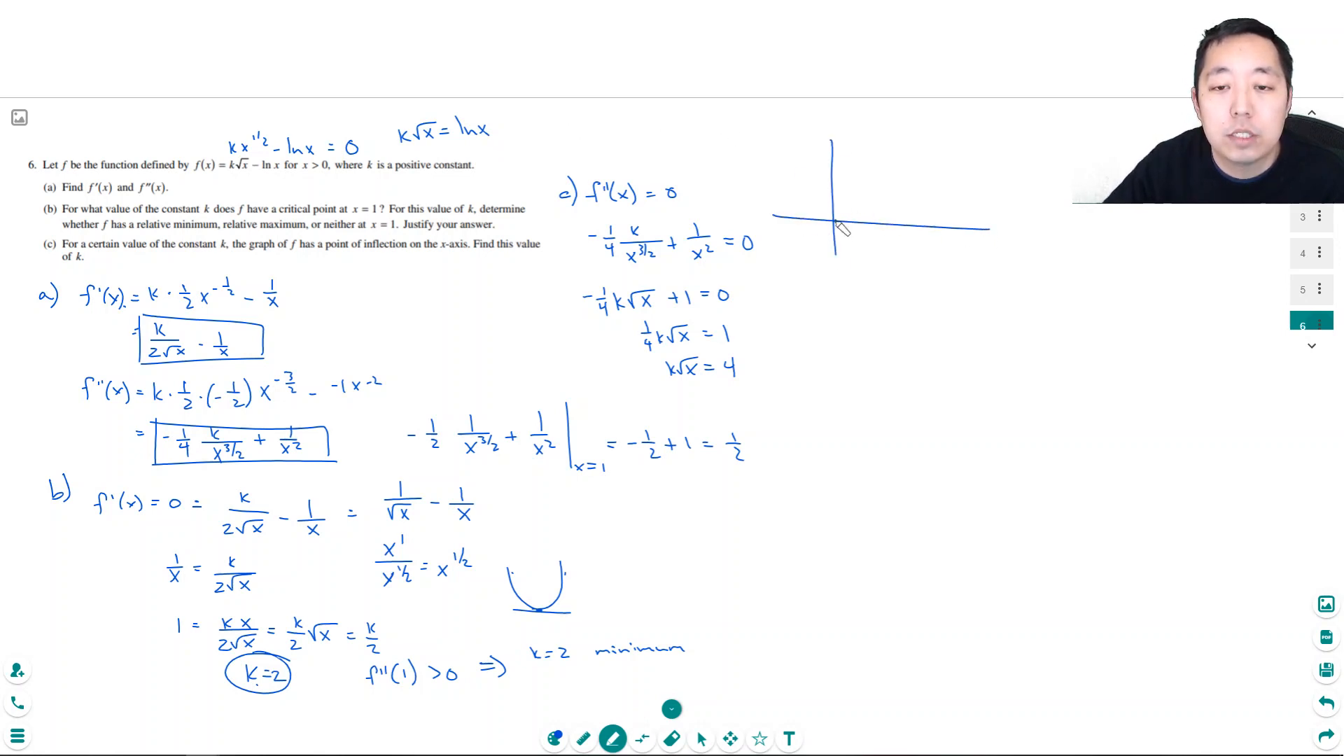
pyautogui.moveTo(835, 226); pyautogui.dragTo(972, 167)
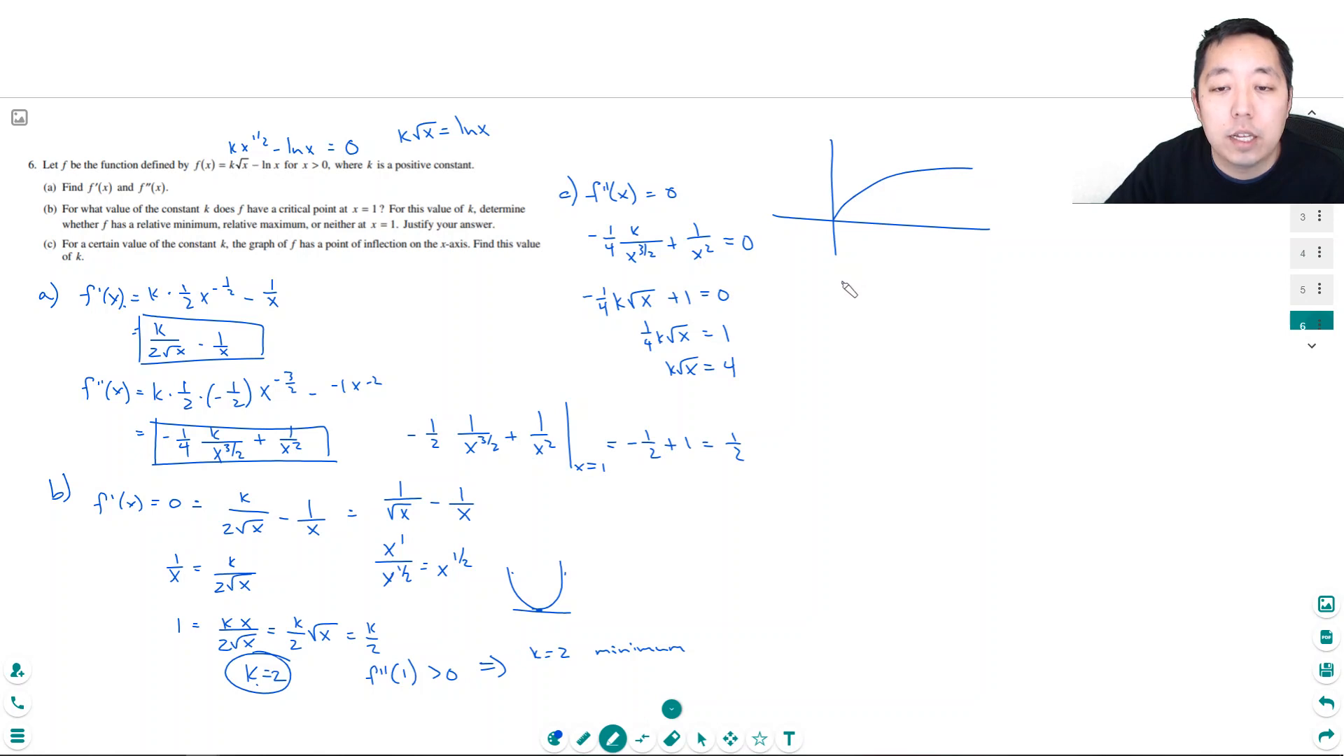
pyautogui.moveTo(844, 287); pyautogui.dragTo(986, 144)
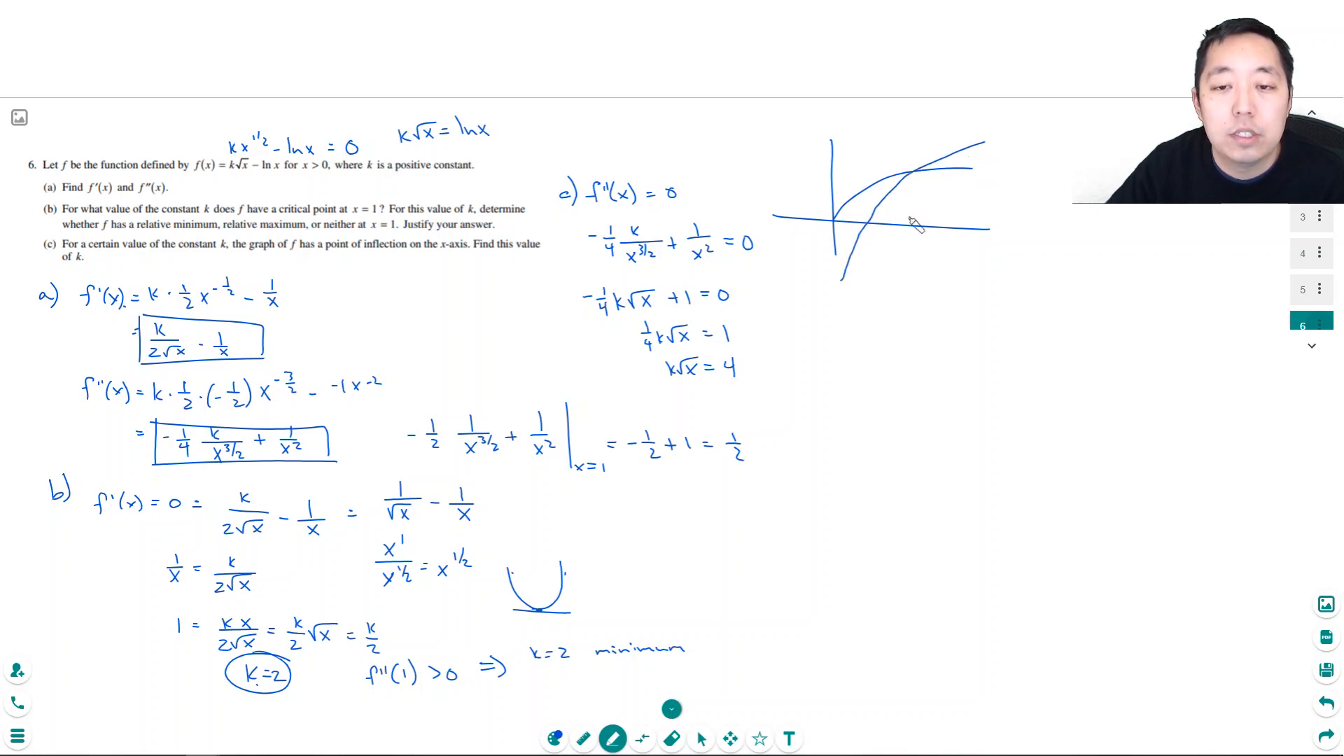
pyautogui.moveTo(870, 240)
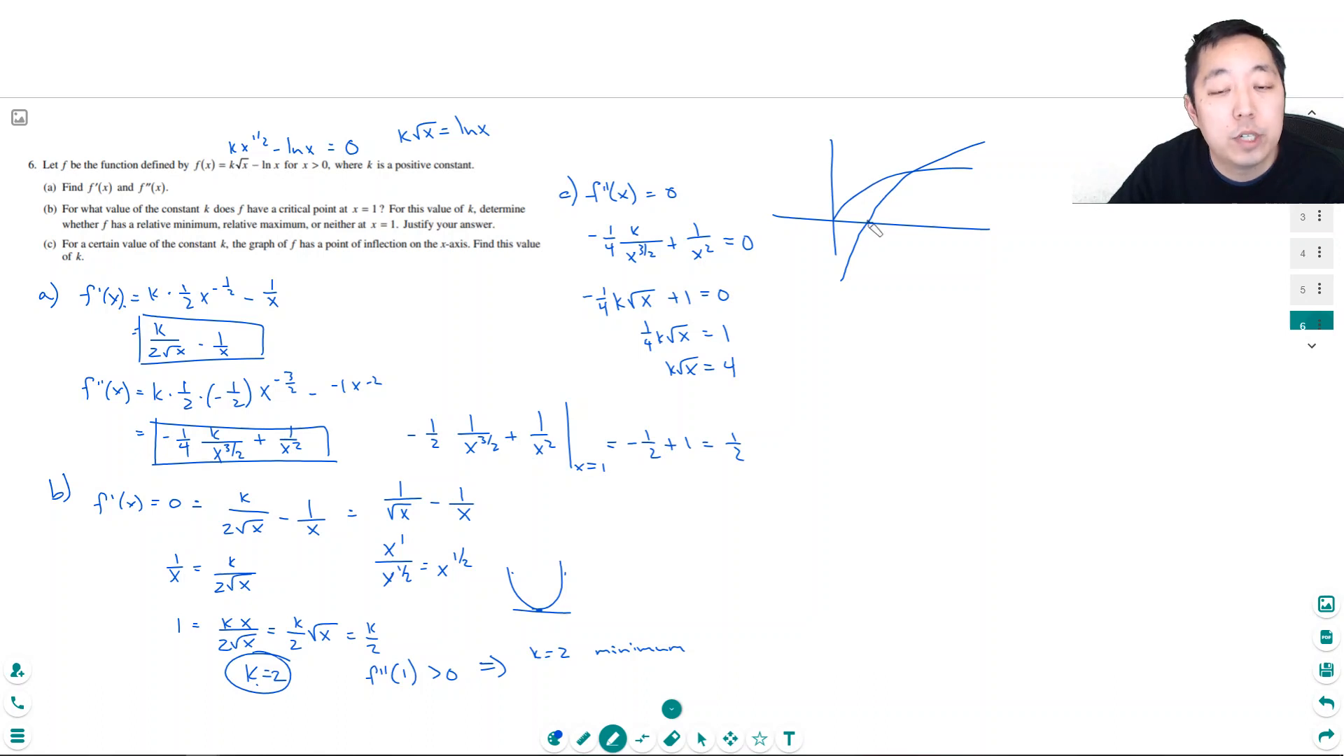
pyautogui.moveTo(921, 177)
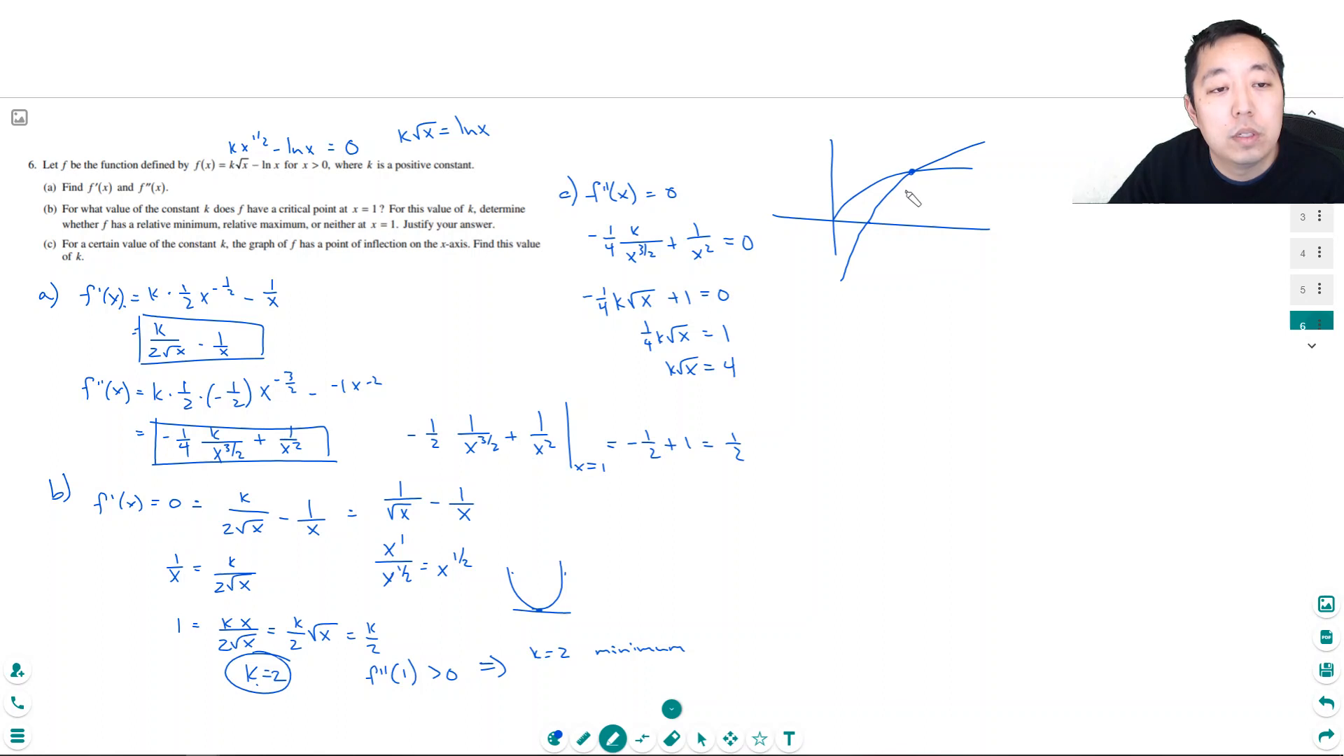
pyautogui.moveTo(455, 160)
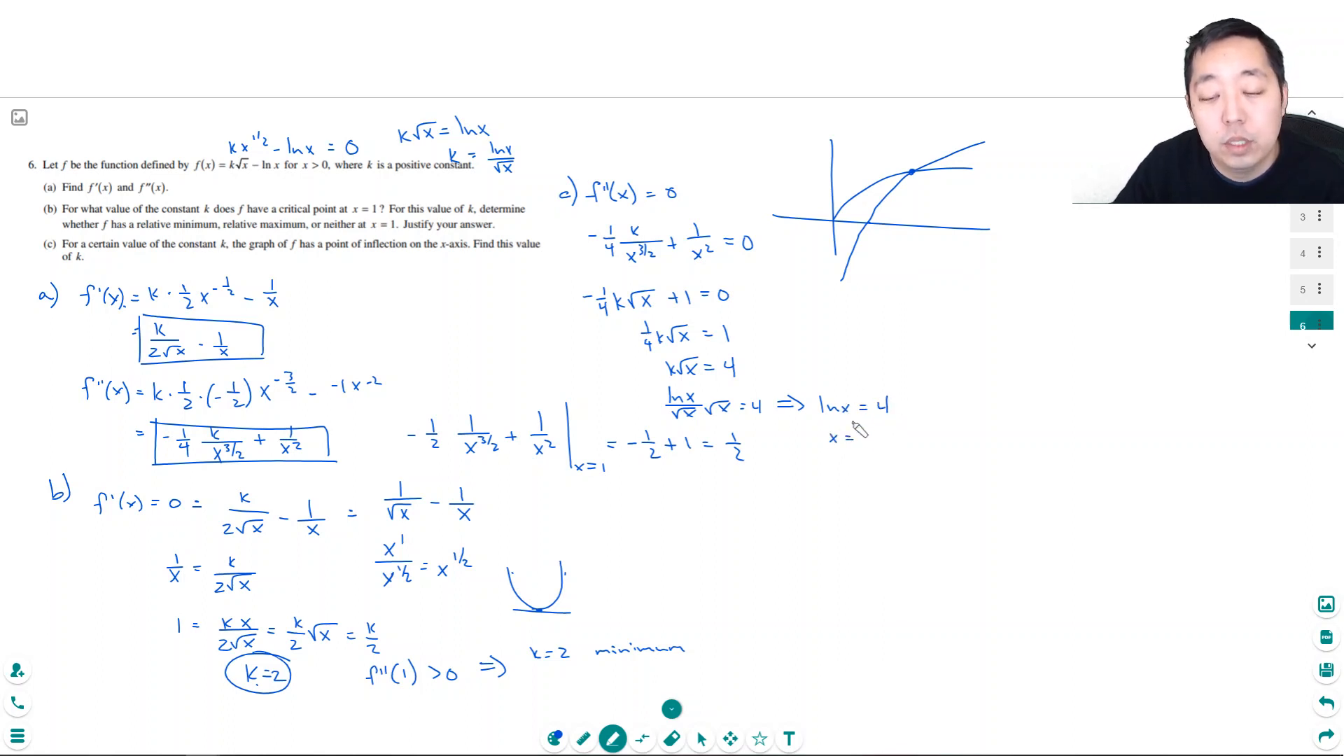
# Substitute k = ln x/√x into k√x = 4 to get ln x = 4 and x = e^4
pyautogui.write('e4')
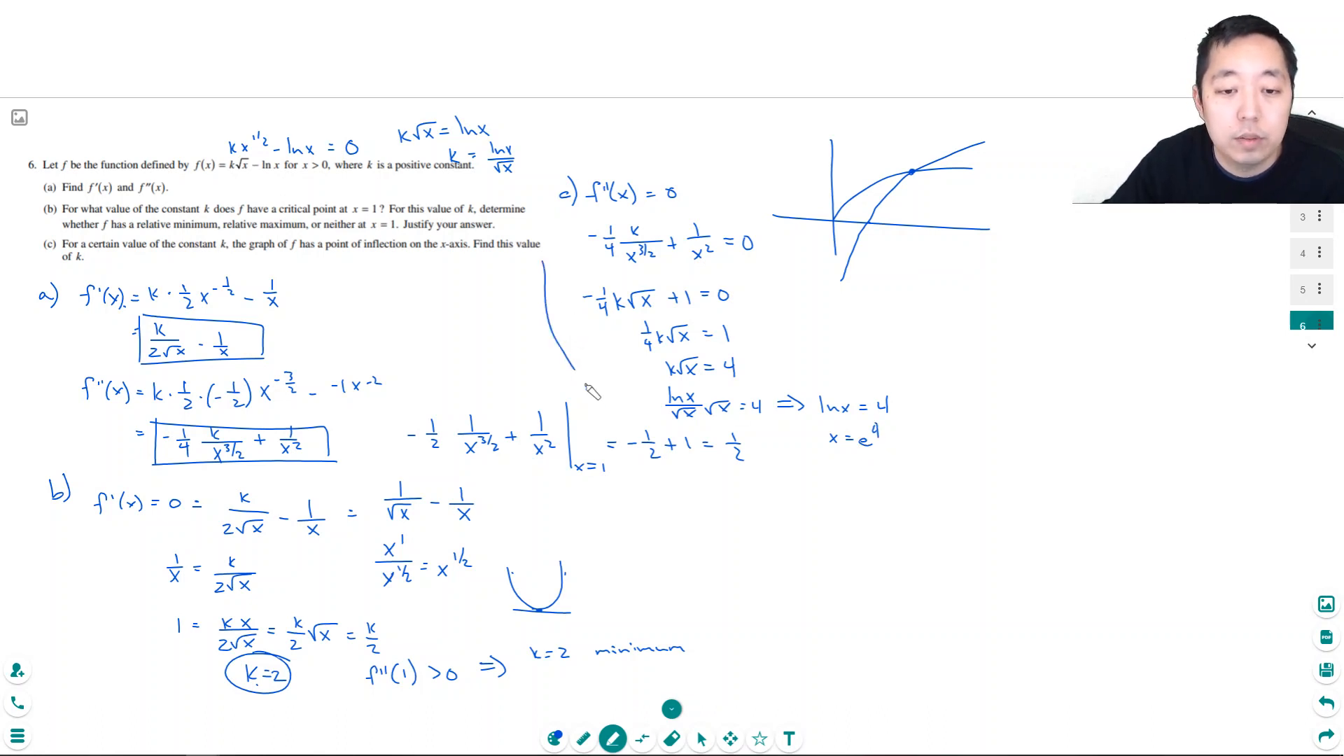
# Draw a dividing line and write k = ln e^4/√(e^4) = 4/e^2
pyautogui.moveTo(587, 390); pyautogui.dragTo(763, 626)
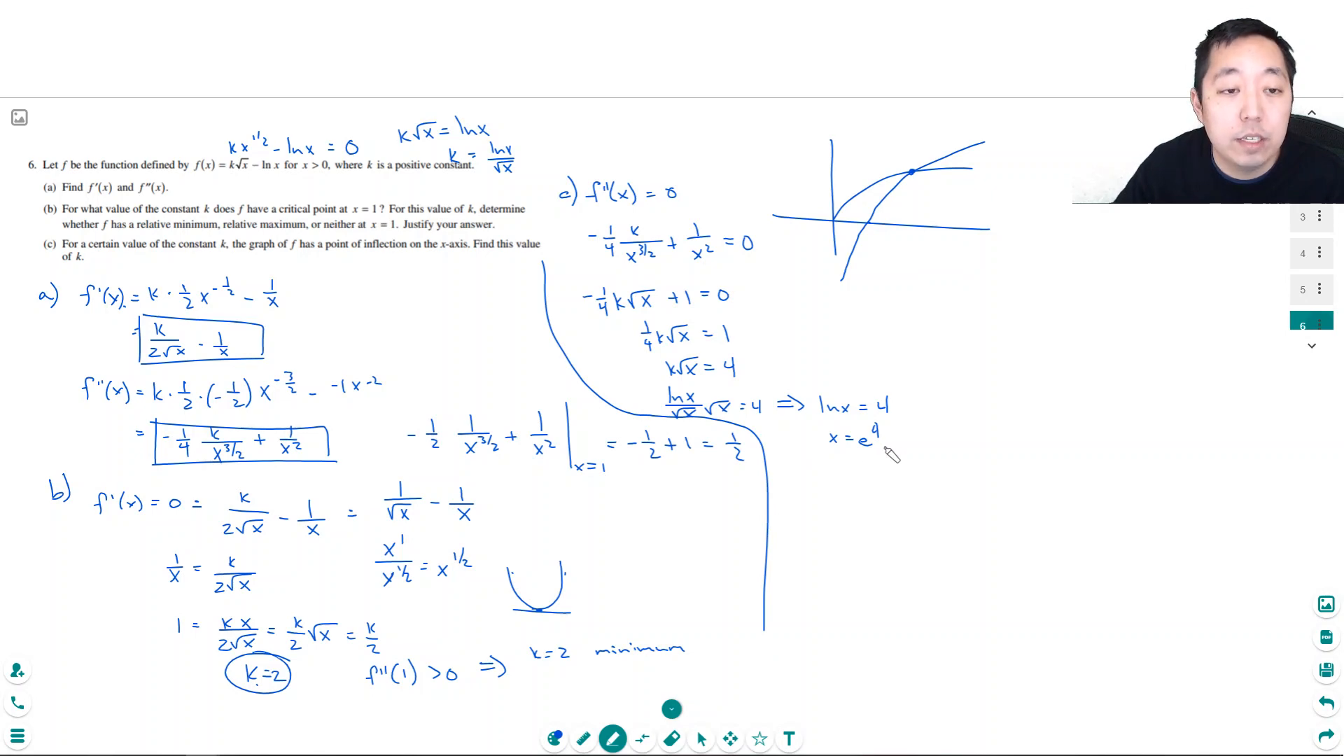
pyautogui.moveTo(476, 180)
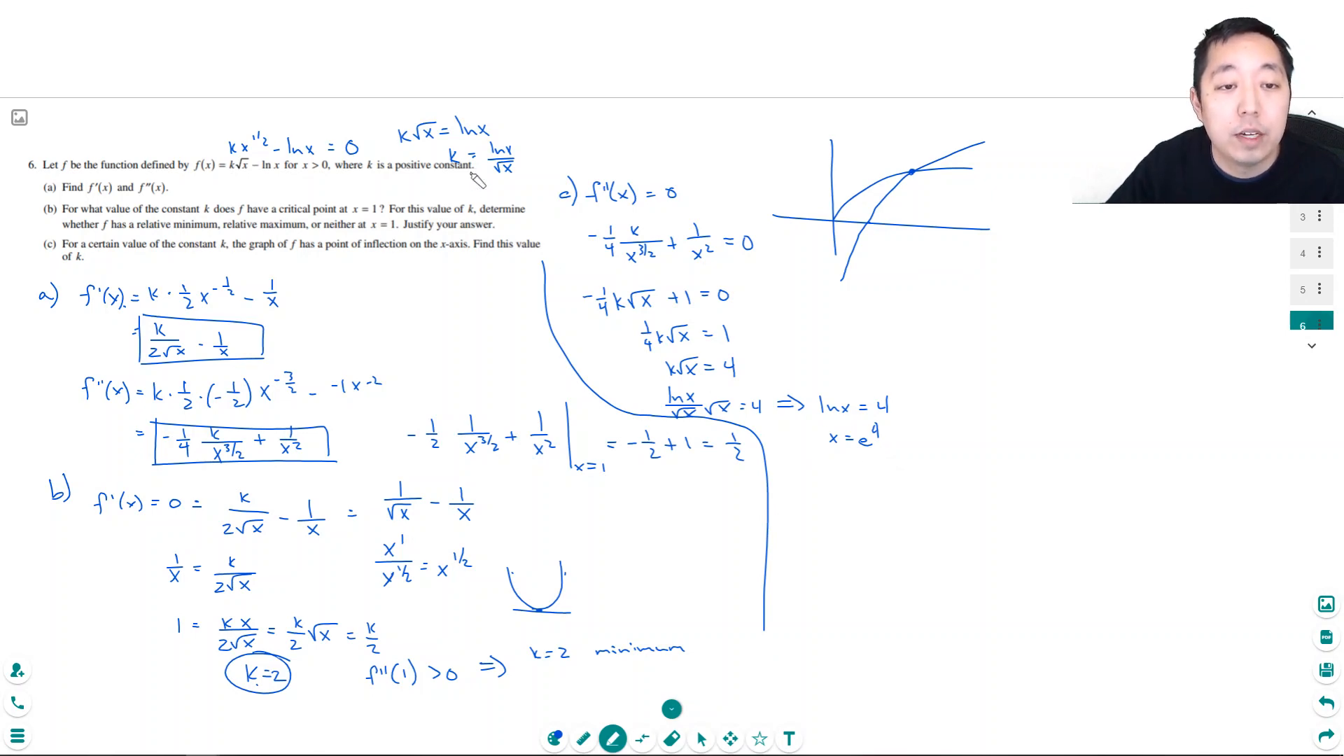
pyautogui.moveTo(797, 454)
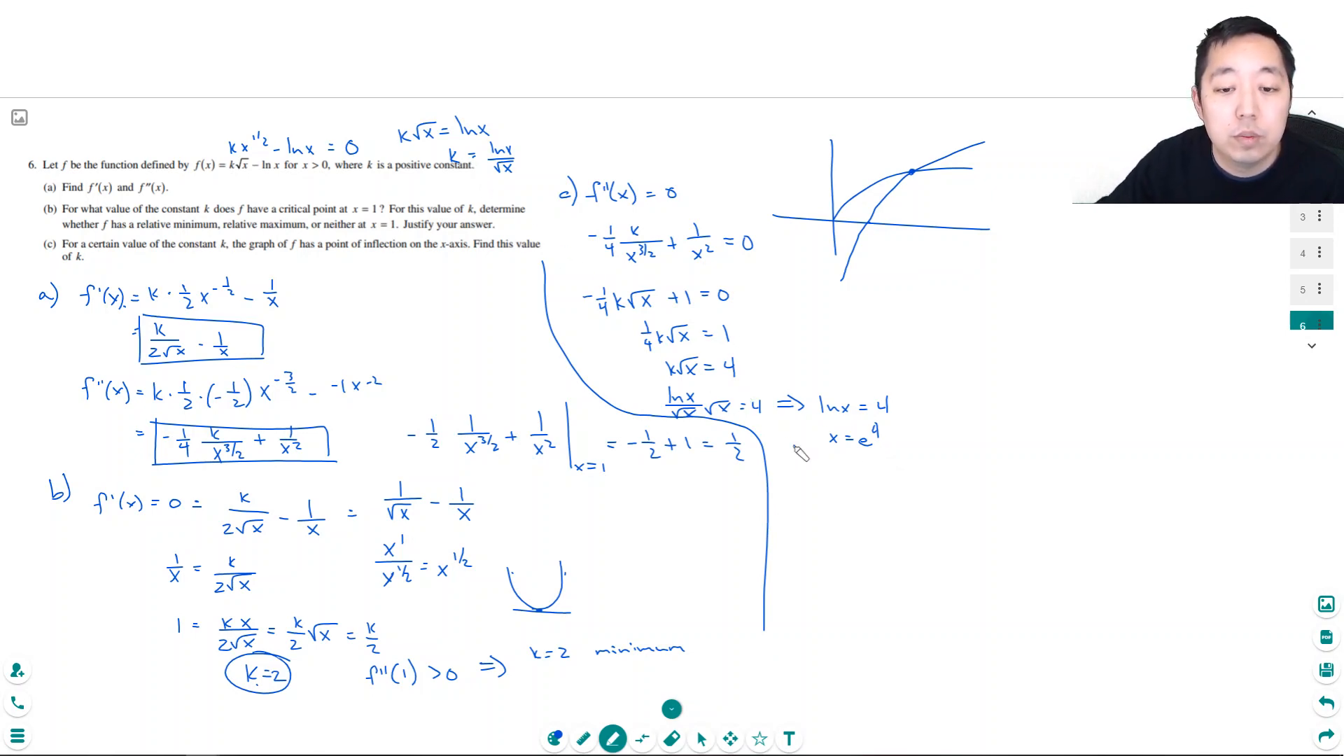
pyautogui.write('k = ln e^4 / √e^4')
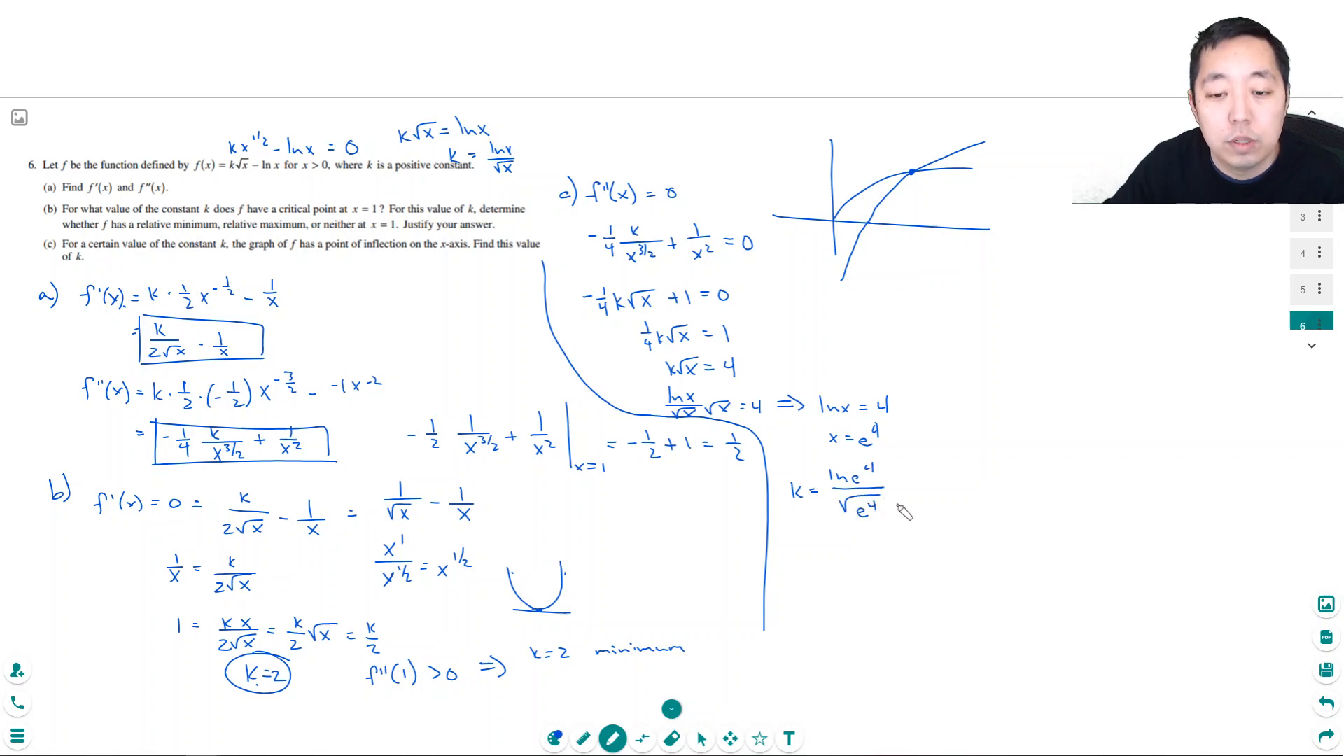
pyautogui.write('= 4')
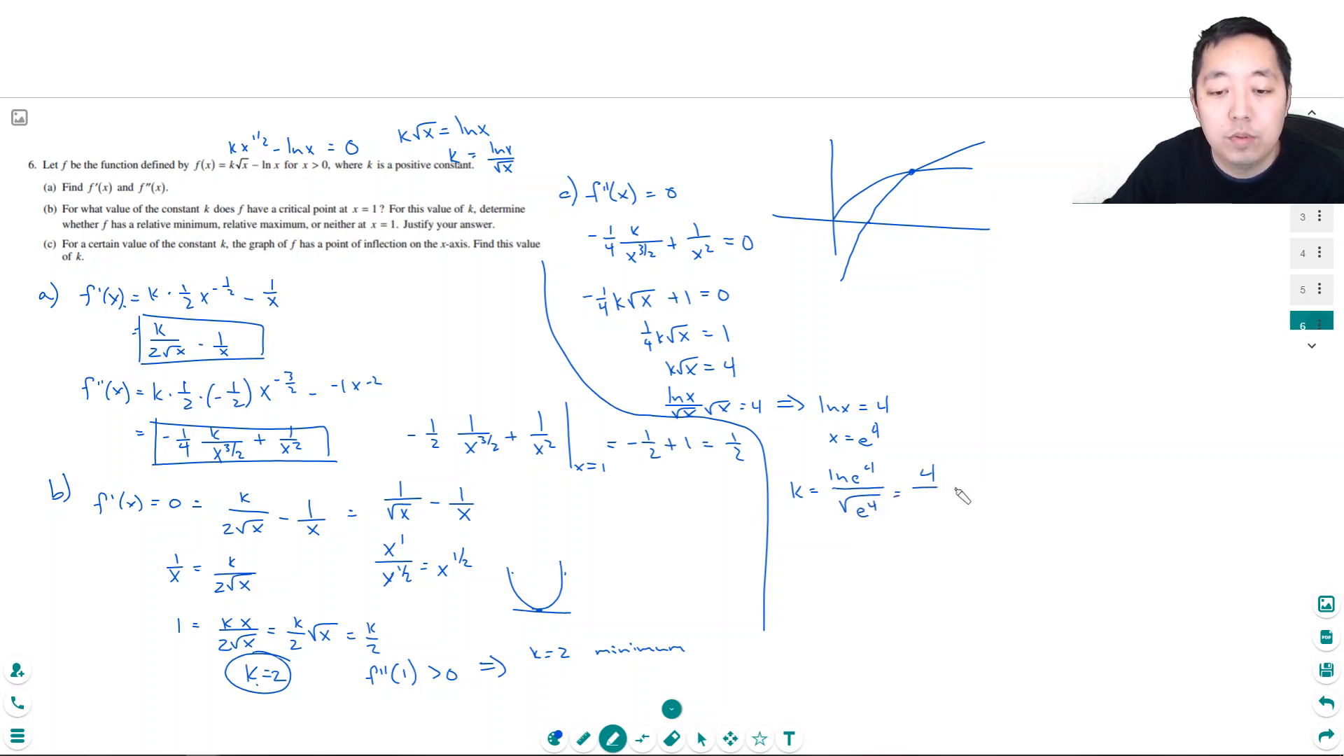
pyautogui.write('e^2')
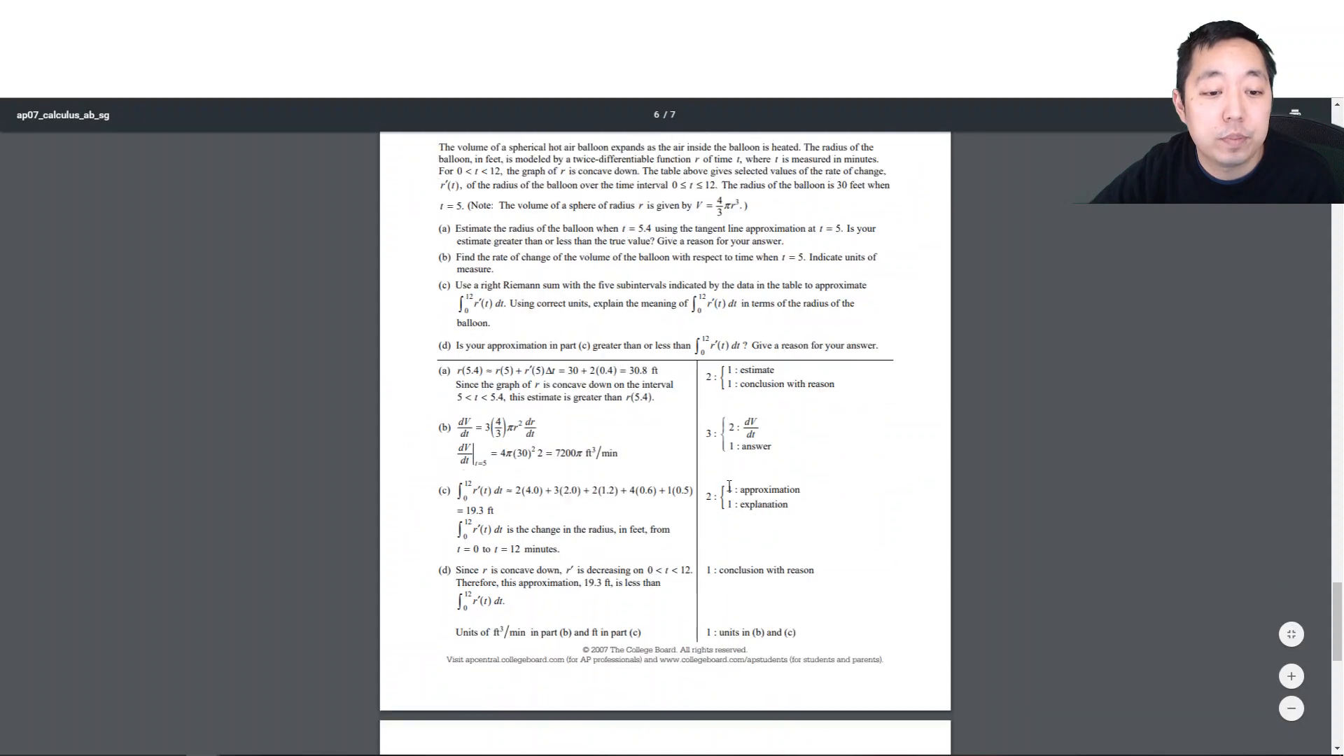
# Scroll the scoring-guidelines PDF down to Question 6 showing k = 4/e²
pyautogui.scroll(-3)
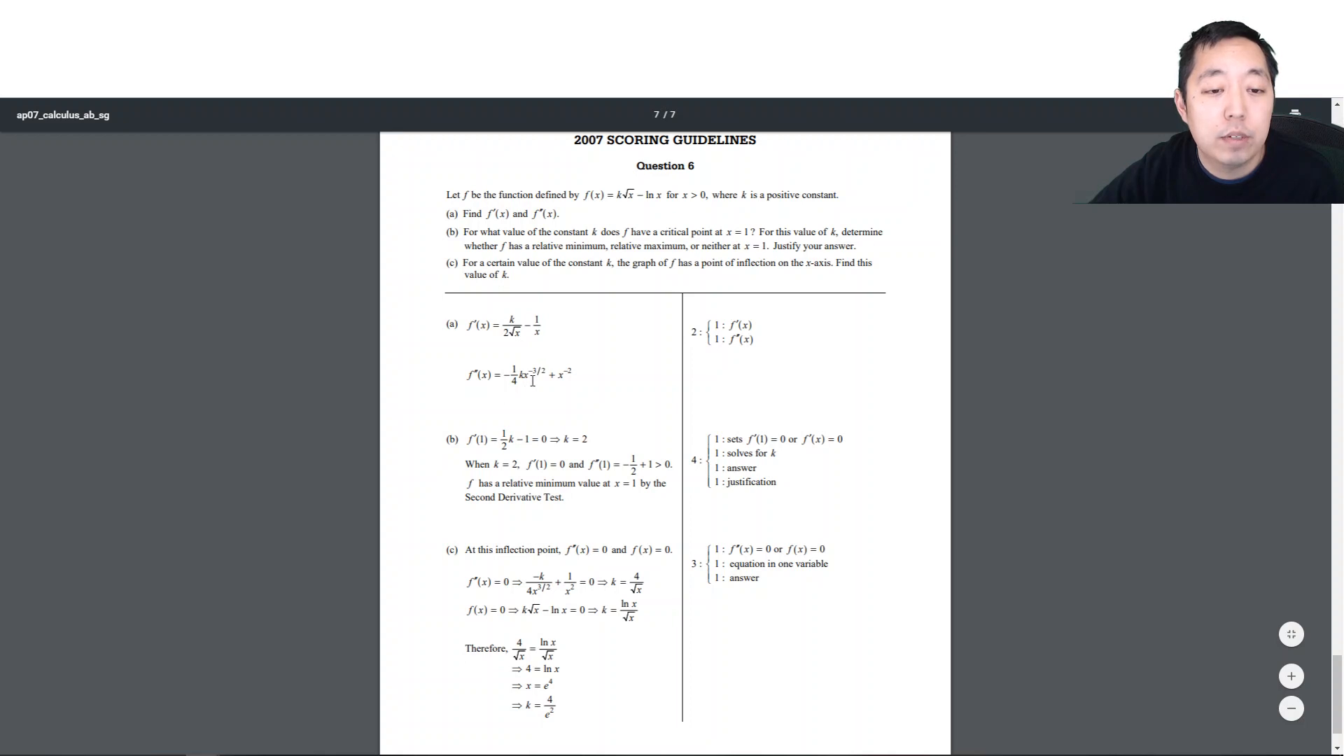
pyautogui.moveTo(573, 371)
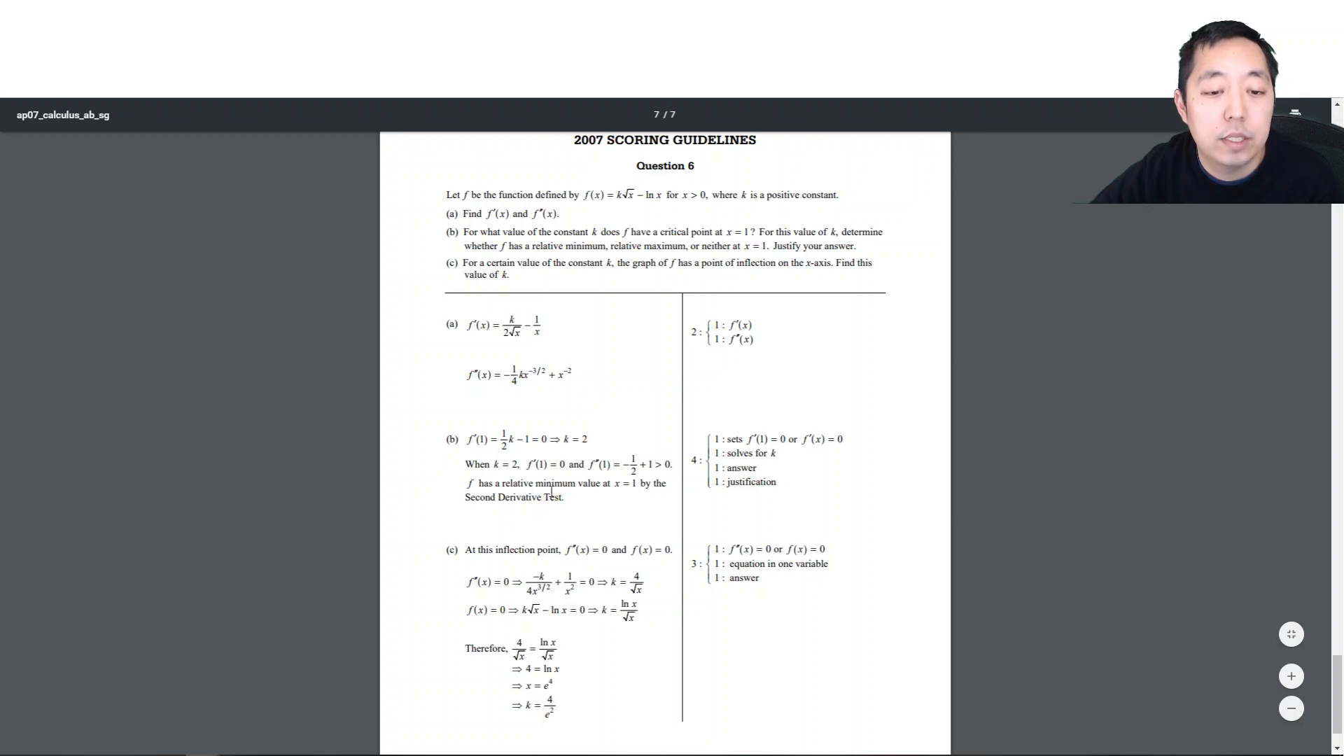
pyautogui.scroll(-3)
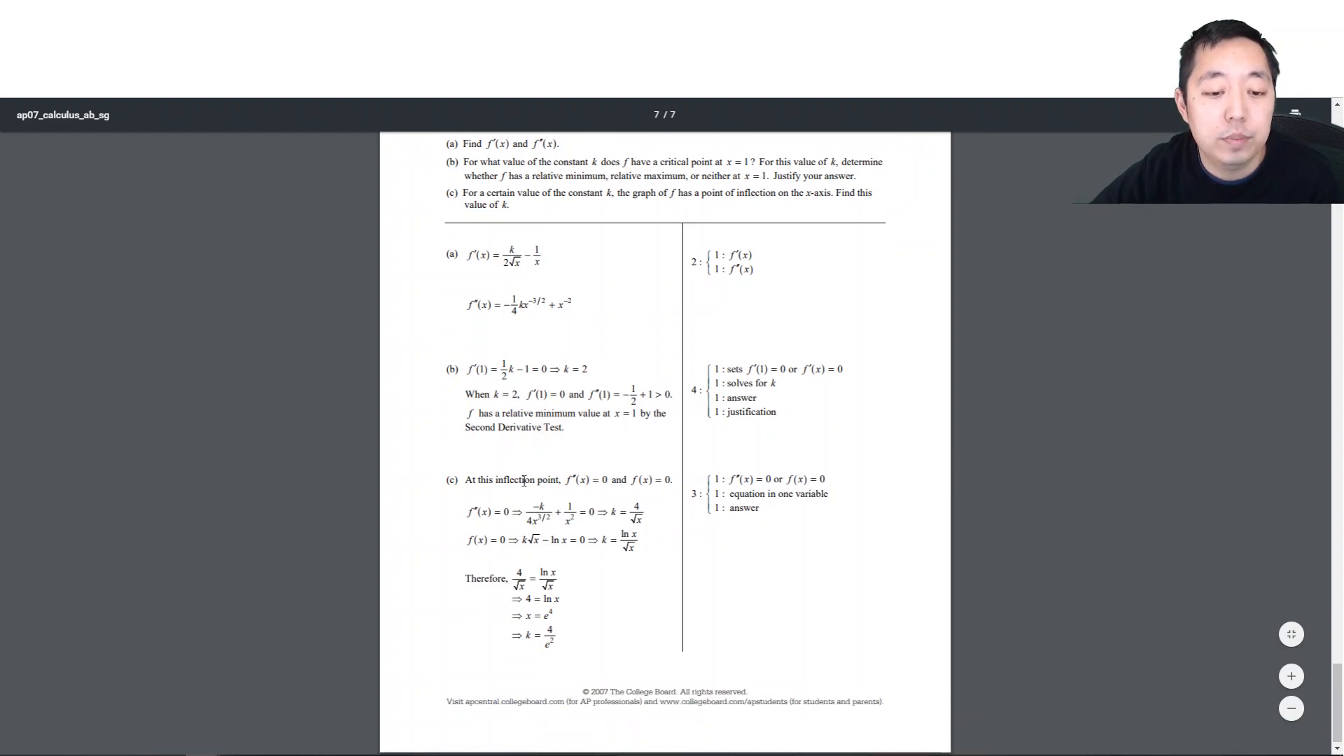